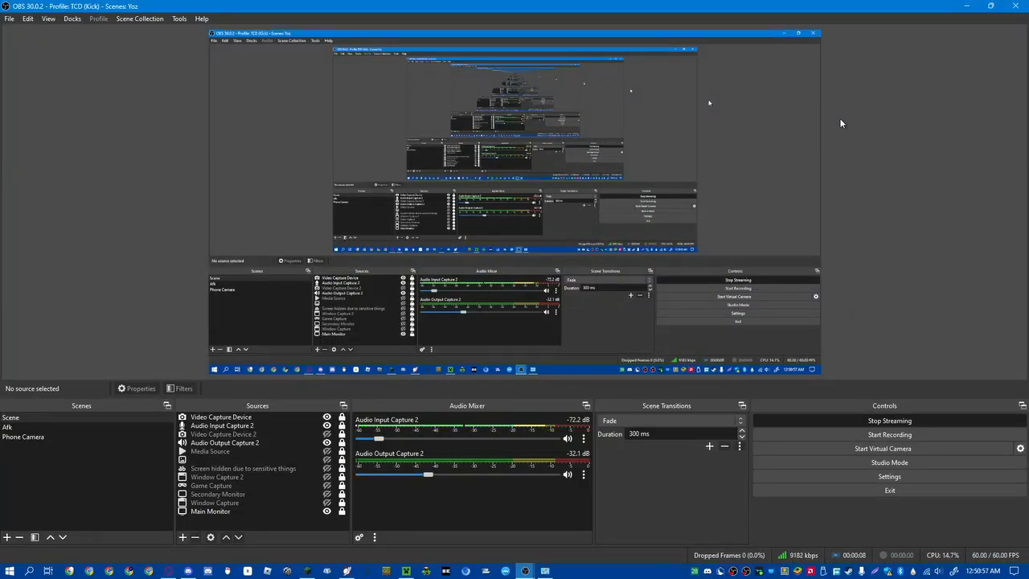
{"action": "mouse_move", "coordinate": [855, 122]}
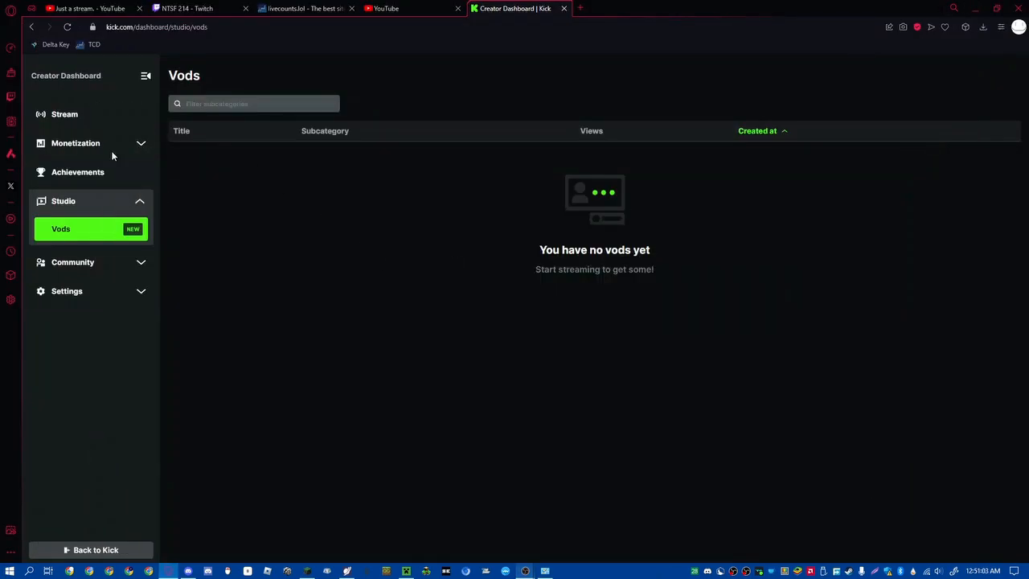
{"action": "mouse_move", "coordinate": [655, 471]}
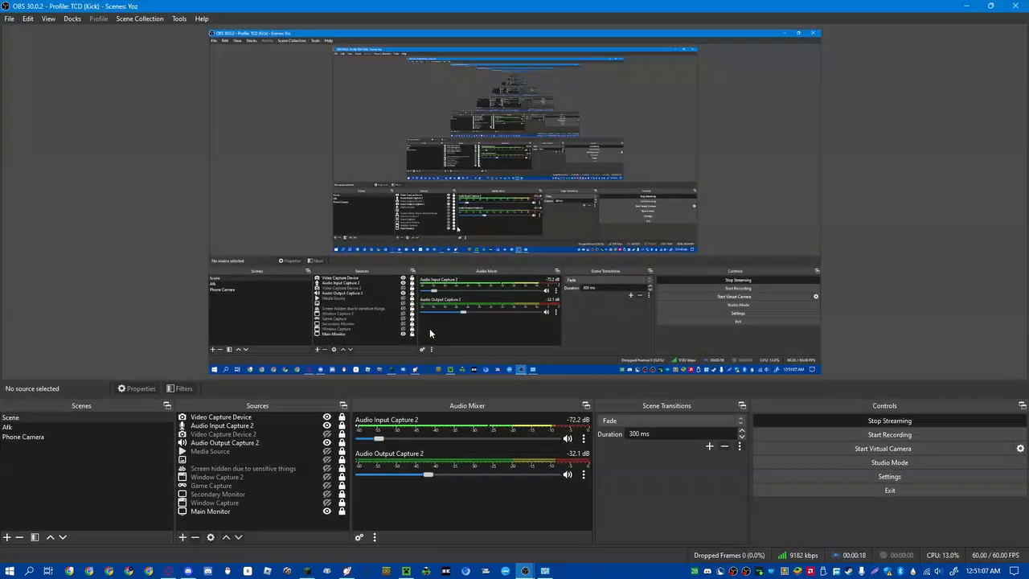
{"action": "mouse_move", "coordinate": [968, 6]}
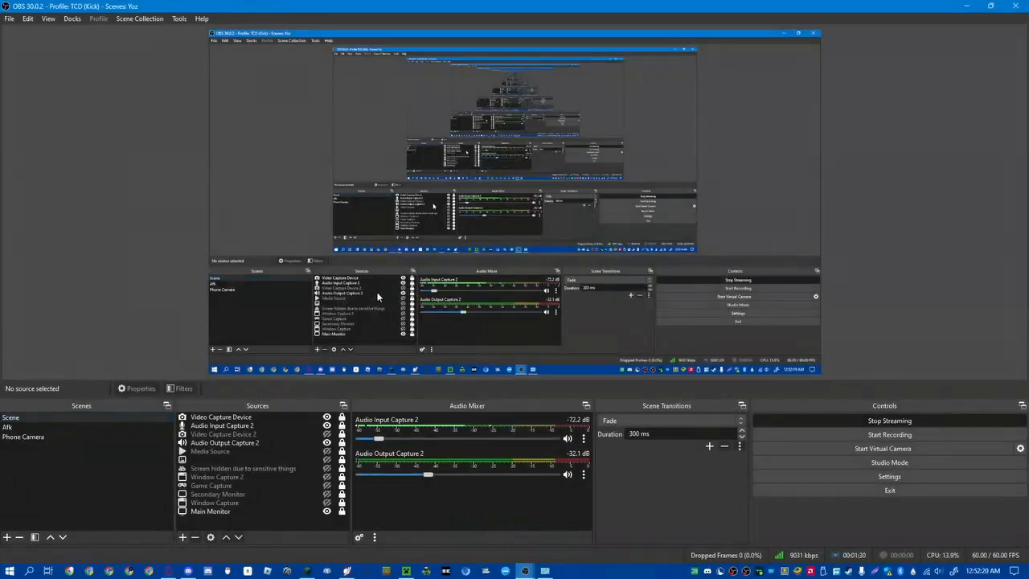
- Review the OBS settings pages (Output, Video, Hotkeys, Advanced) and close the settings window unchanged
{"action": "left_click", "coordinate": [889, 476]}
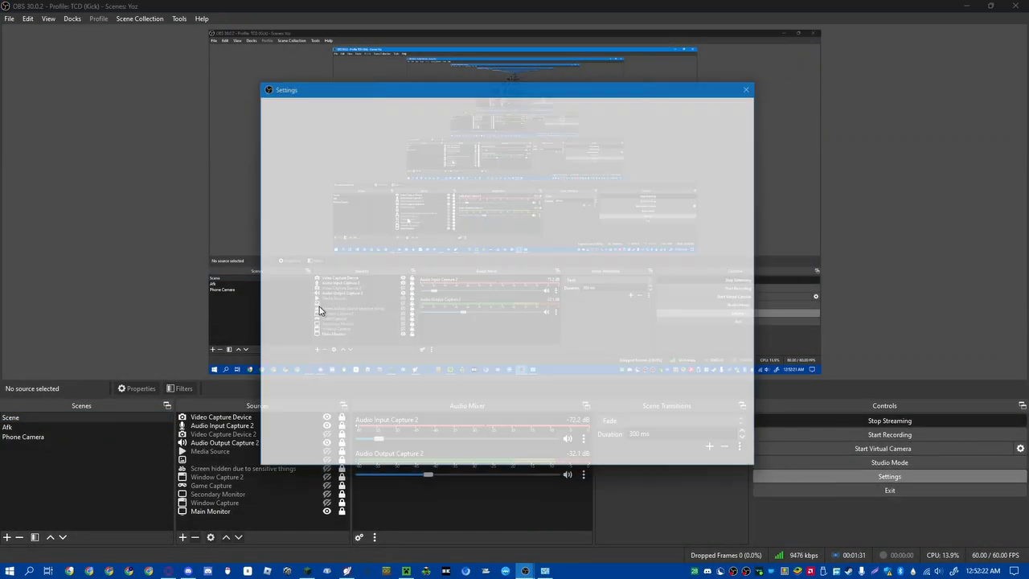
{"action": "left_click", "coordinate": [276, 135]}
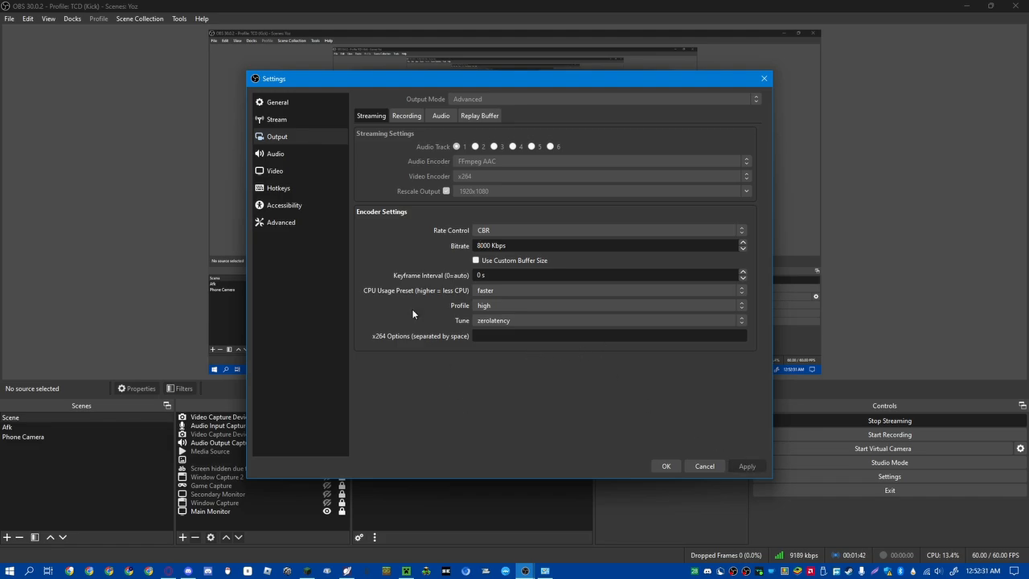
{"action": "mouse_move", "coordinate": [299, 159]}
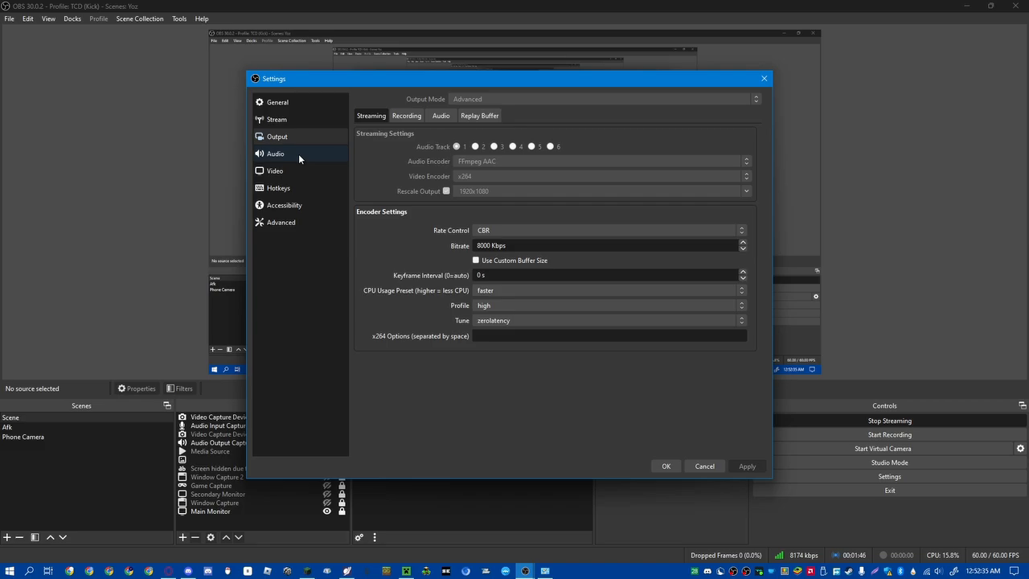
{"action": "left_click", "coordinate": [275, 171]}
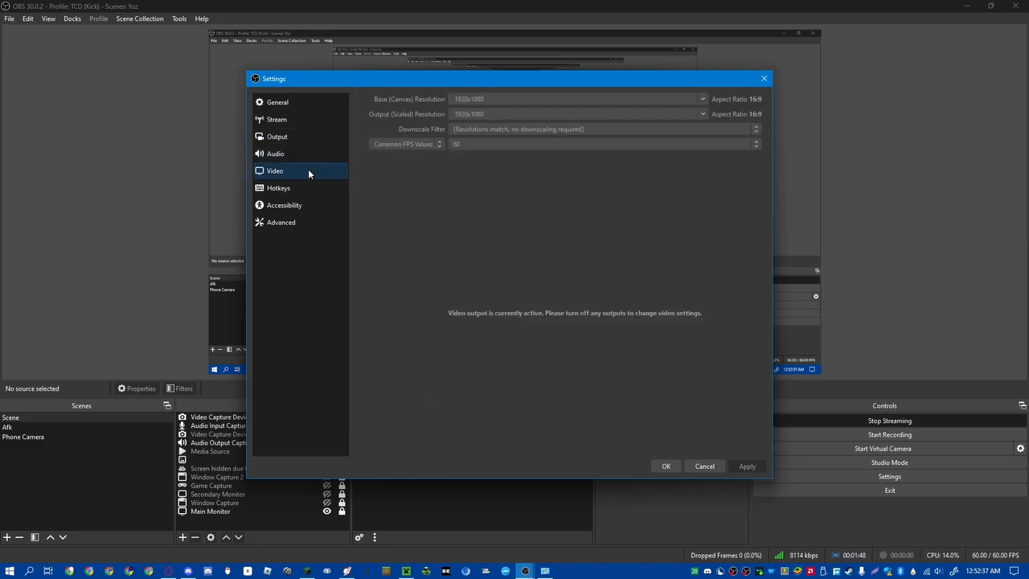
{"action": "left_click", "coordinate": [278, 186]}
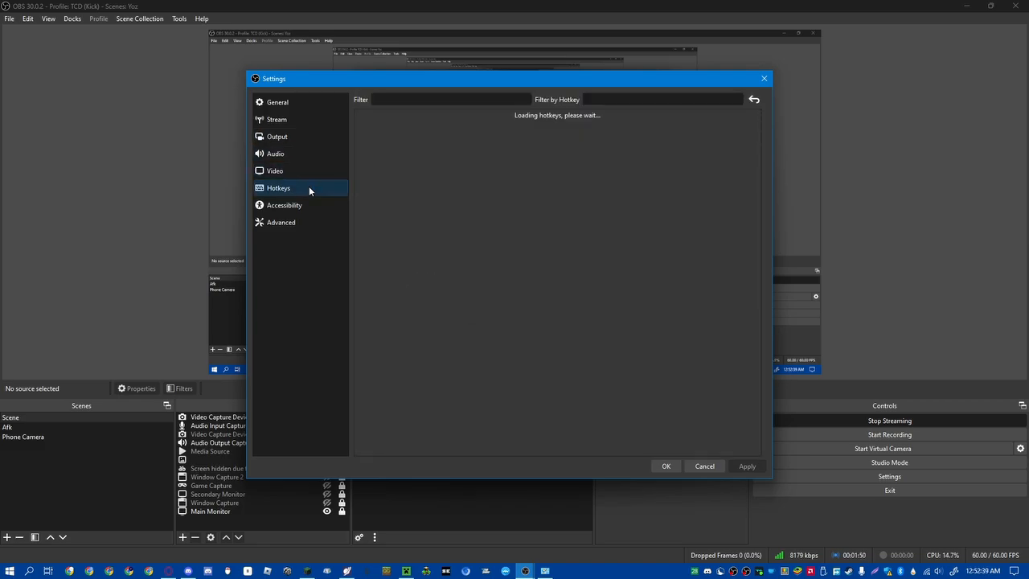
{"action": "left_click", "coordinate": [279, 222]}
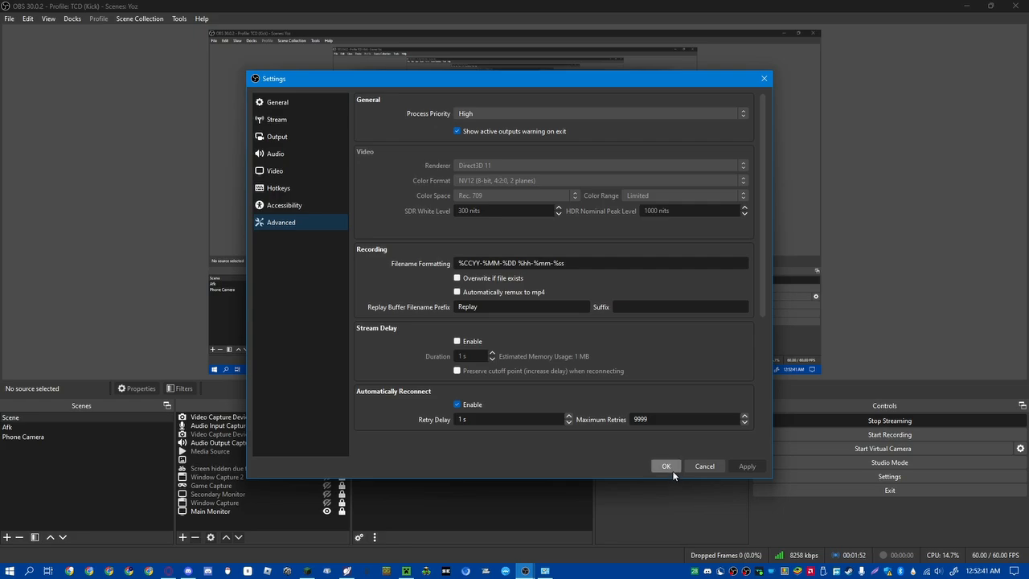
{"action": "left_click", "coordinate": [665, 466]}
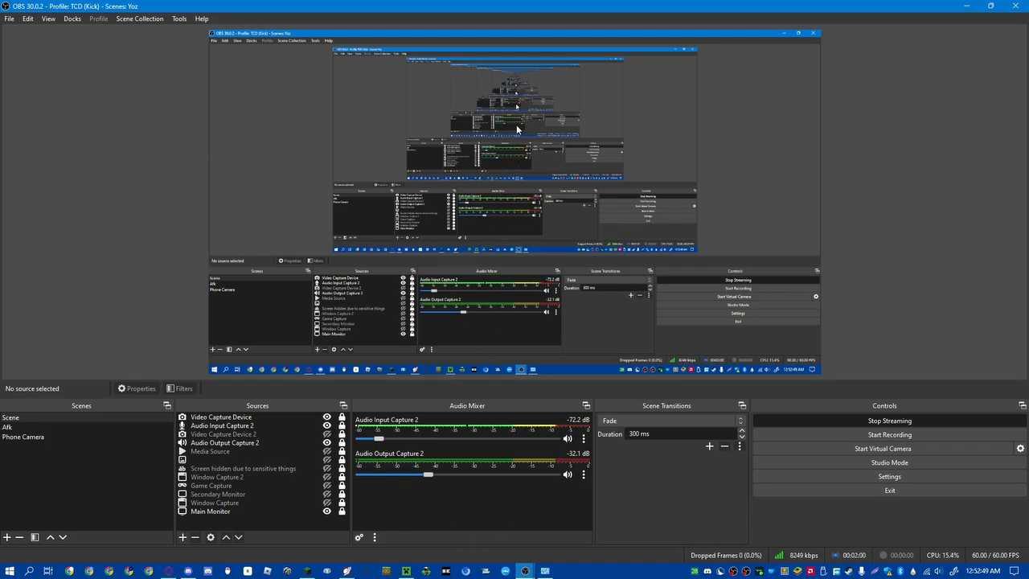
{"action": "mouse_move", "coordinate": [559, 94]}
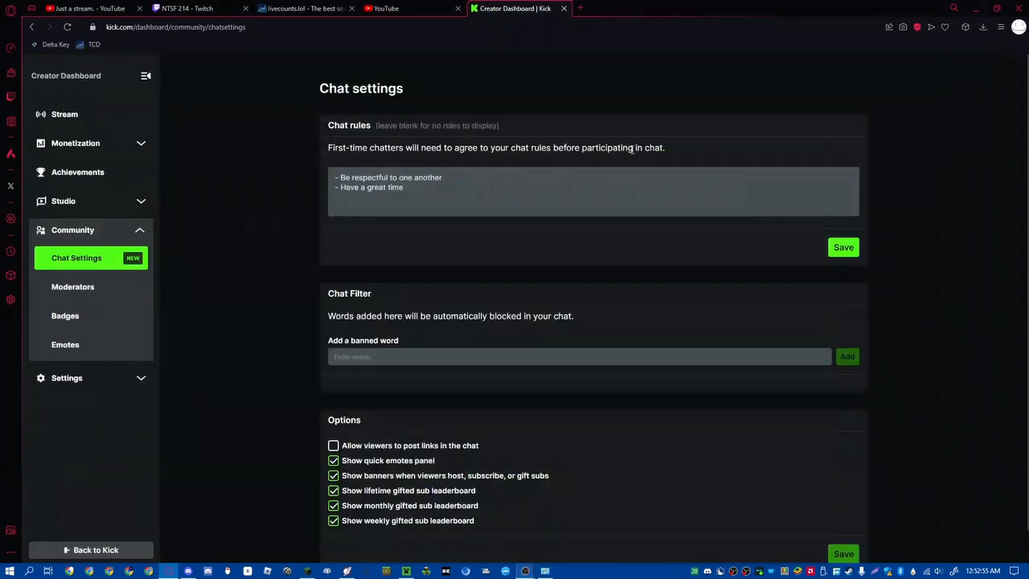
{"action": "mouse_move", "coordinate": [542, 564]}
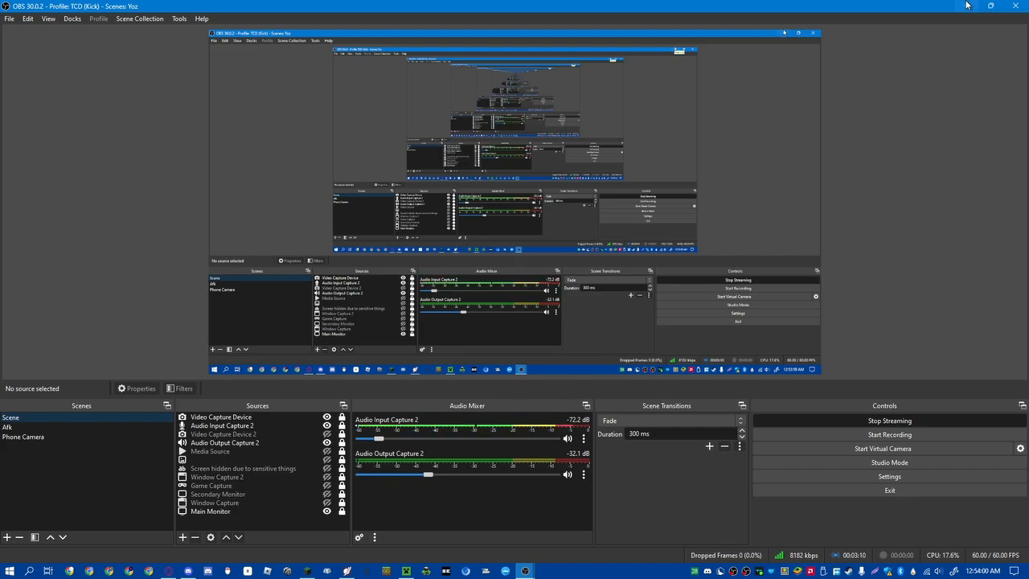
- Switch from the Minecraft Launcher to the Kick Creator Dashboard and save its layout
{"action": "left_click", "coordinate": [412, 573]}
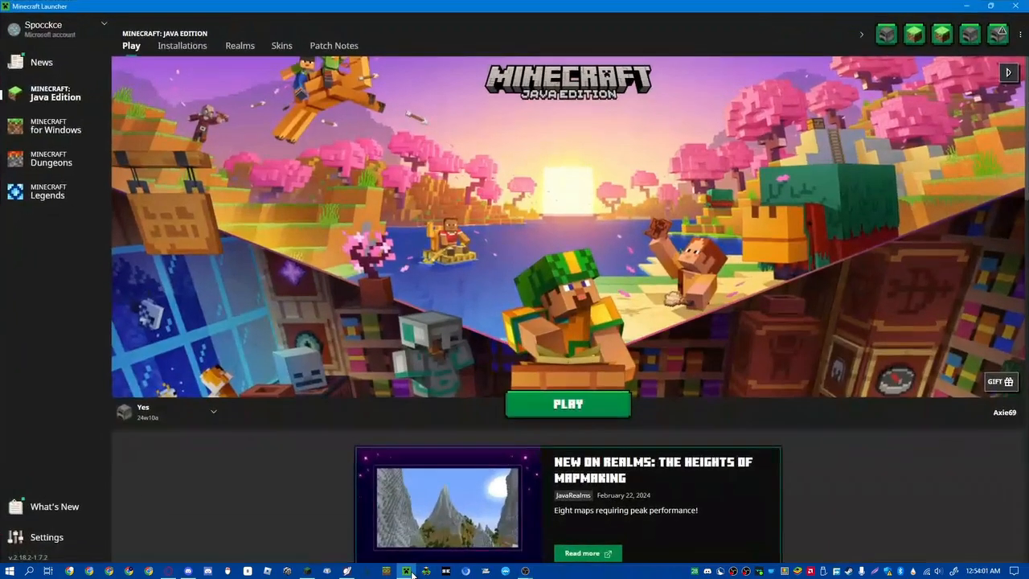
{"action": "left_click", "coordinate": [569, 405]}
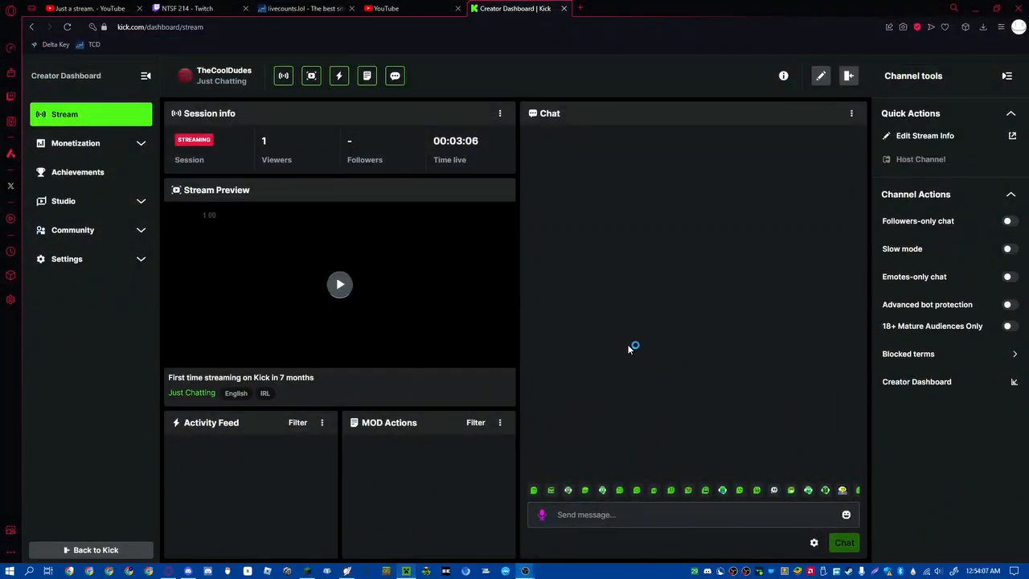
{"action": "mouse_move", "coordinate": [380, 259]}
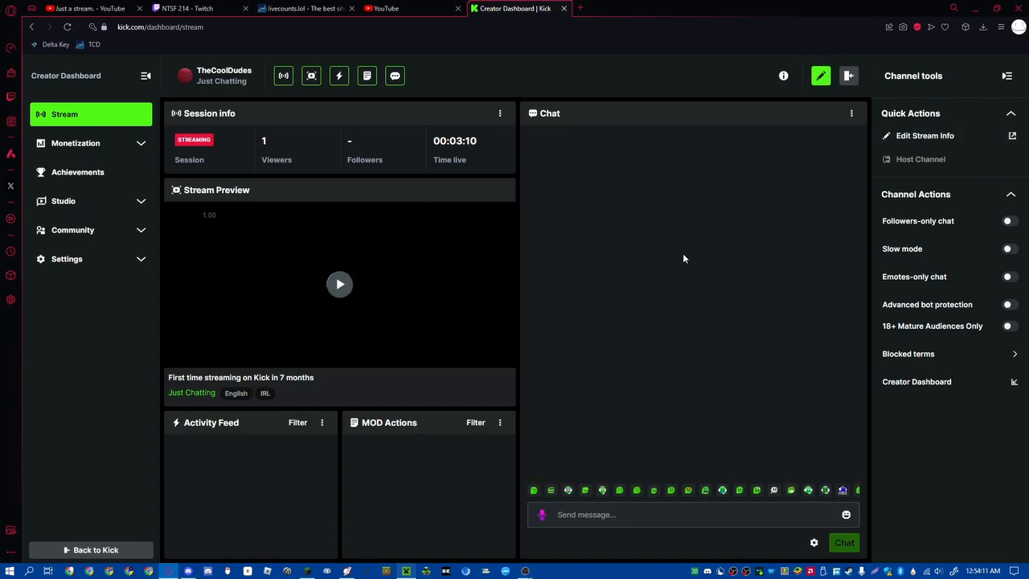
{"action": "left_click", "coordinate": [820, 75]}
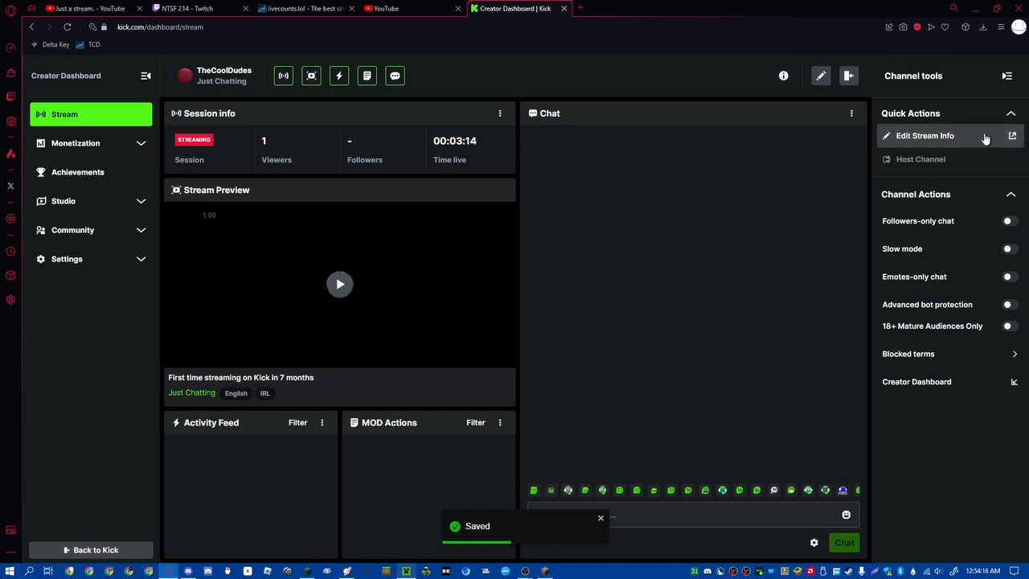
- Open Edit Stream Info twice, focus the category field, and cancel without changes
{"action": "left_click", "coordinate": [926, 135]}
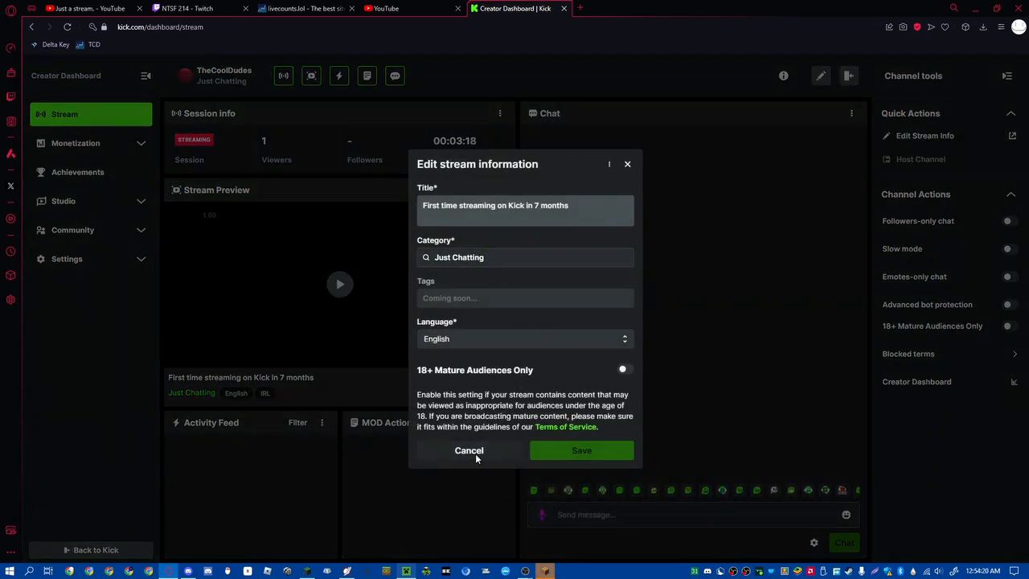
{"action": "left_click", "coordinate": [470, 450]}
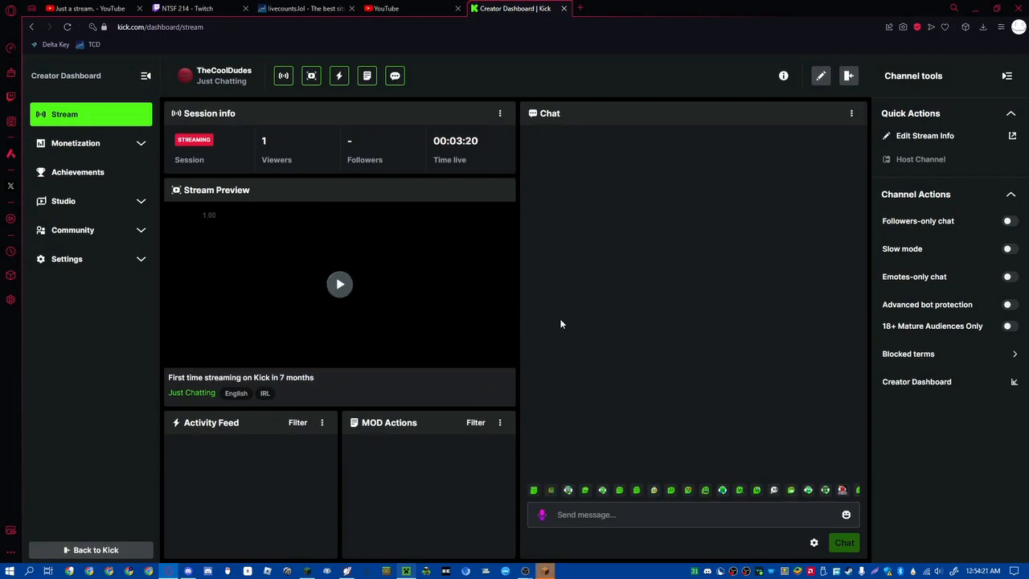
{"action": "mouse_move", "coordinate": [924, 135]}
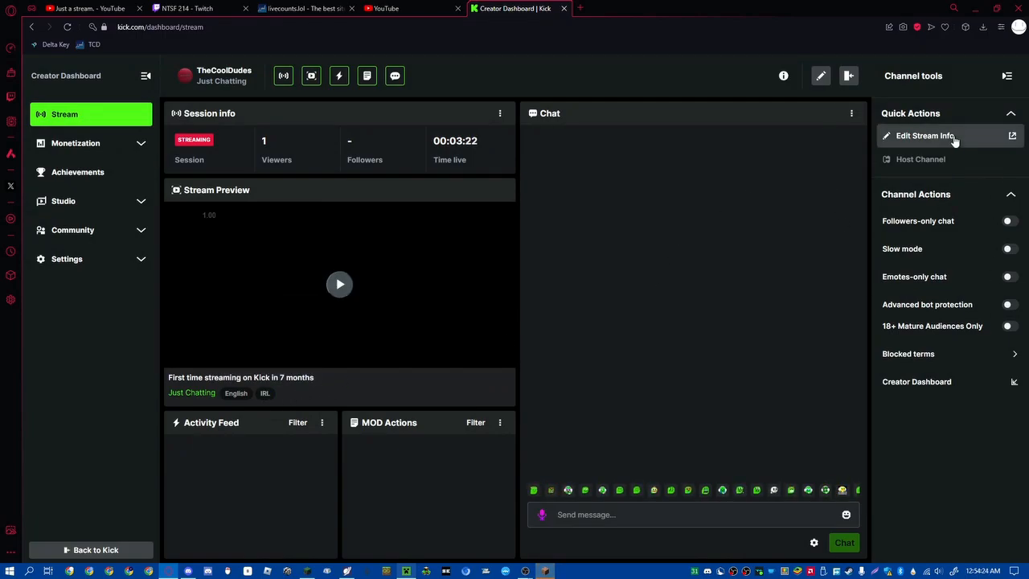
{"action": "left_click", "coordinate": [924, 135]}
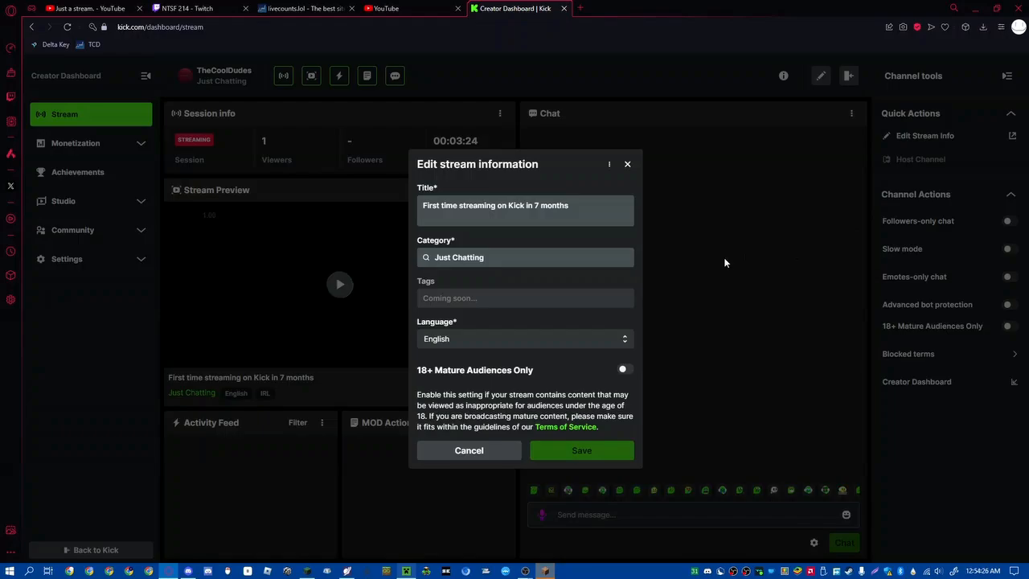
{"action": "left_click", "coordinate": [524, 337]}
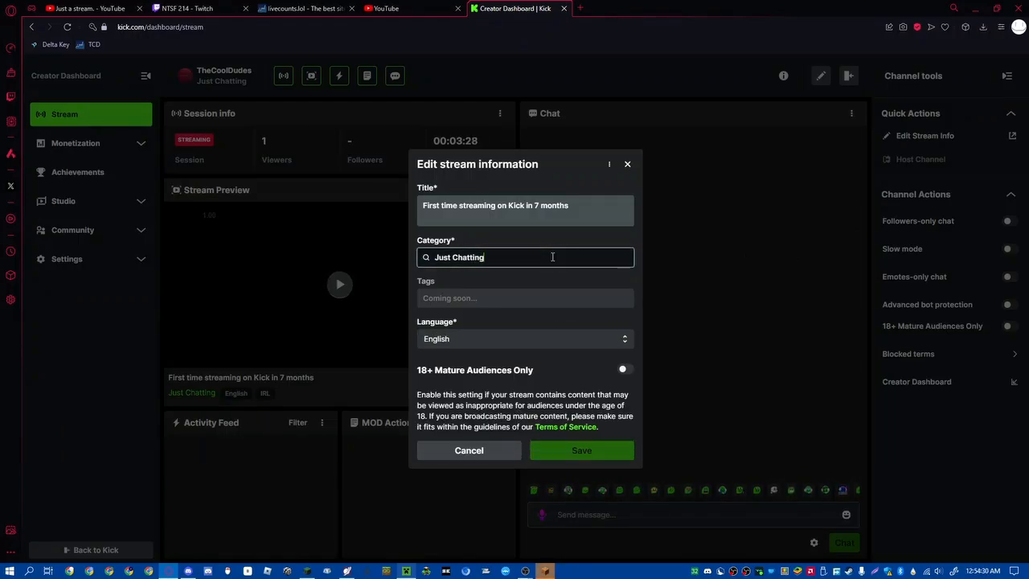
{"action": "left_click", "coordinate": [470, 450]}
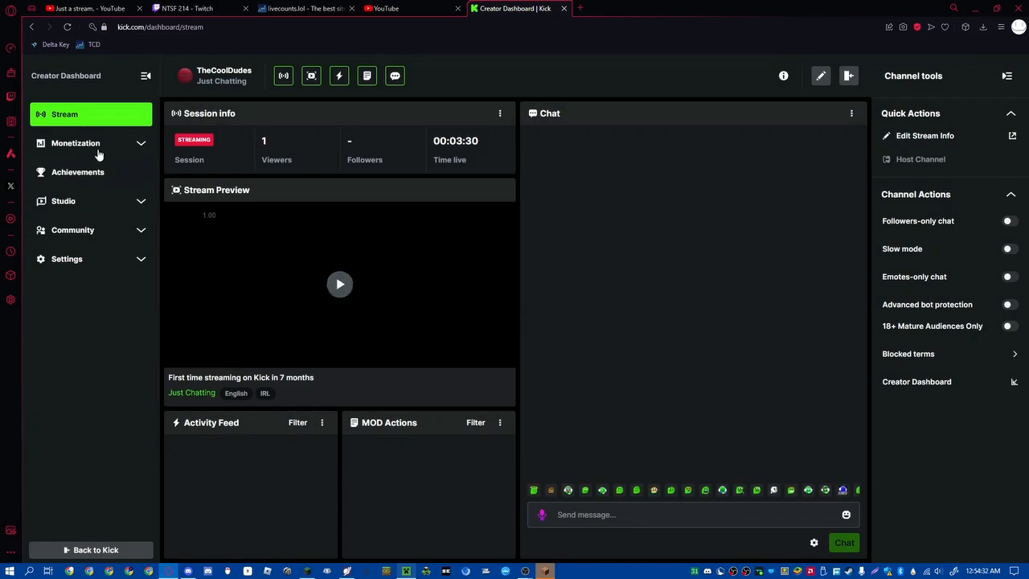
- Expand the dashboard's Studio and Settings sections and show the Vods page, which lists no vods yet
{"action": "left_click", "coordinate": [62, 199]}
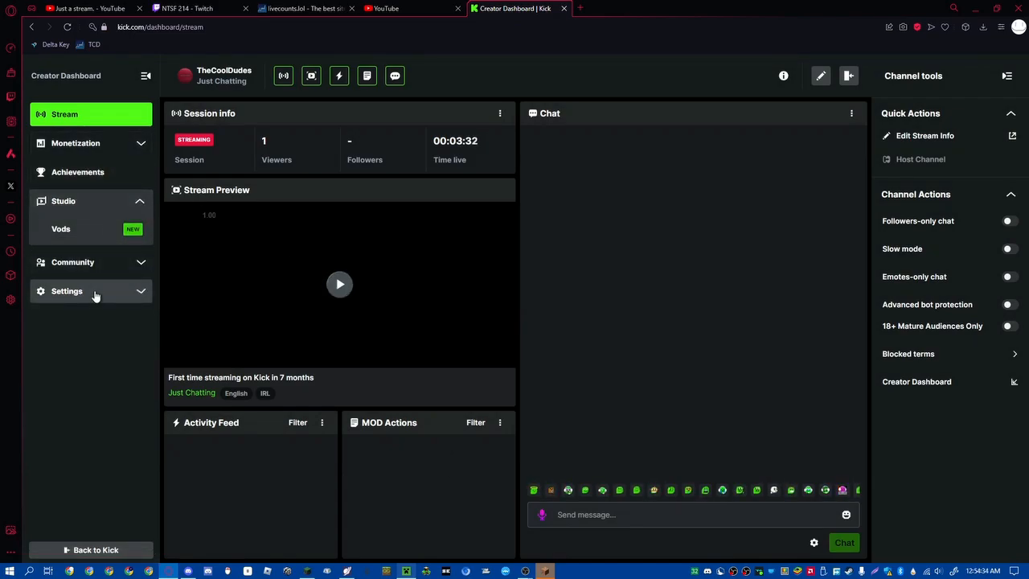
{"action": "left_click", "coordinate": [68, 291]}
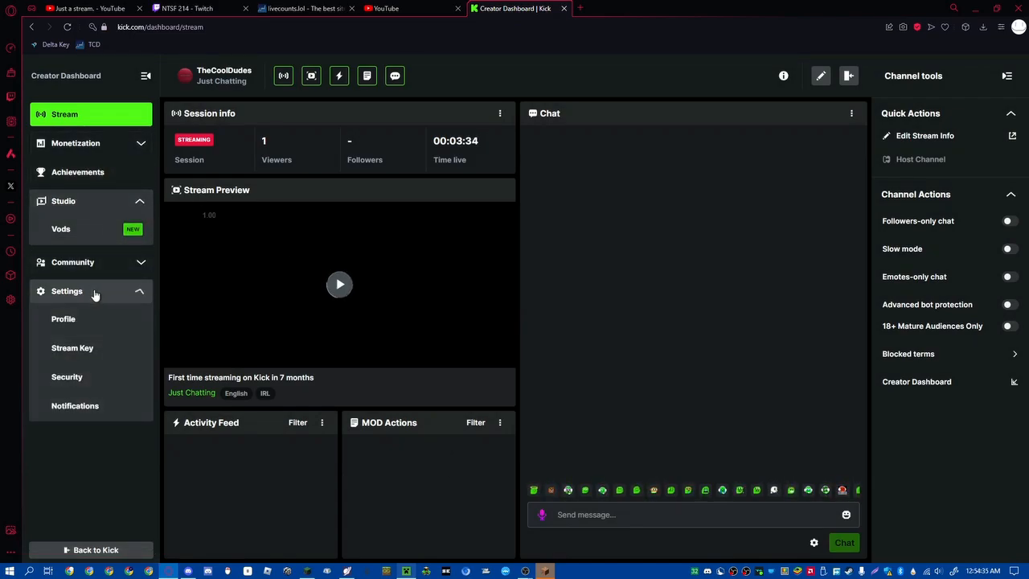
{"action": "left_click", "coordinate": [61, 228]}
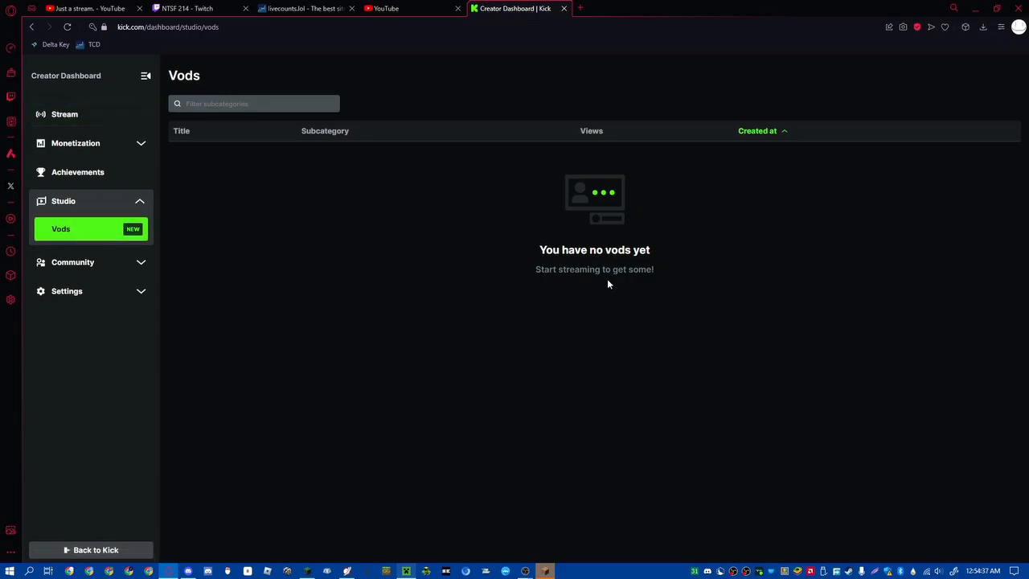
{"action": "mouse_move", "coordinate": [614, 485]}
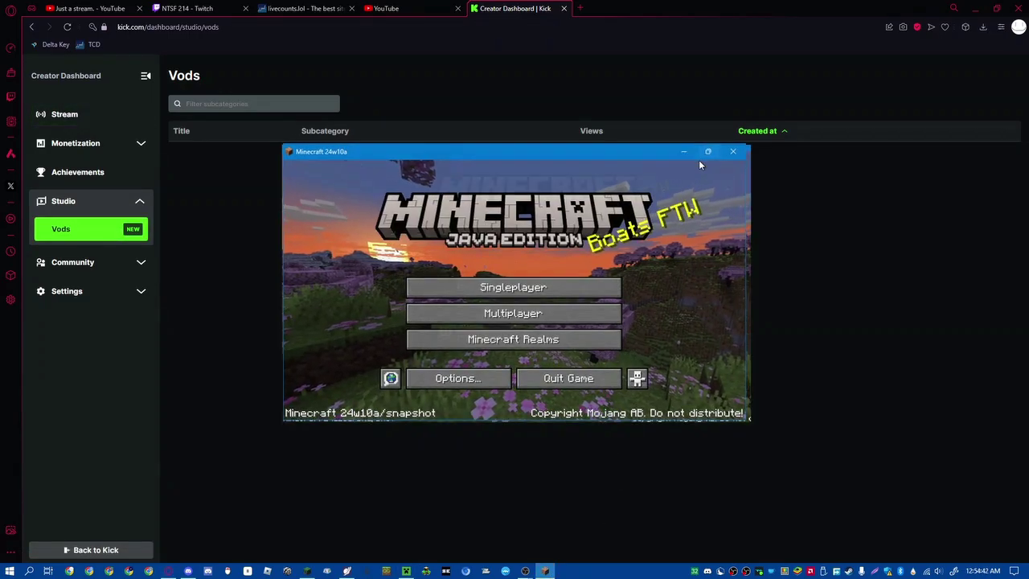
- Close the Minecraft Java Edition window and search 'manyCam' from Start to launch the Bedrock Launcher
{"action": "left_click", "coordinate": [513, 286]}
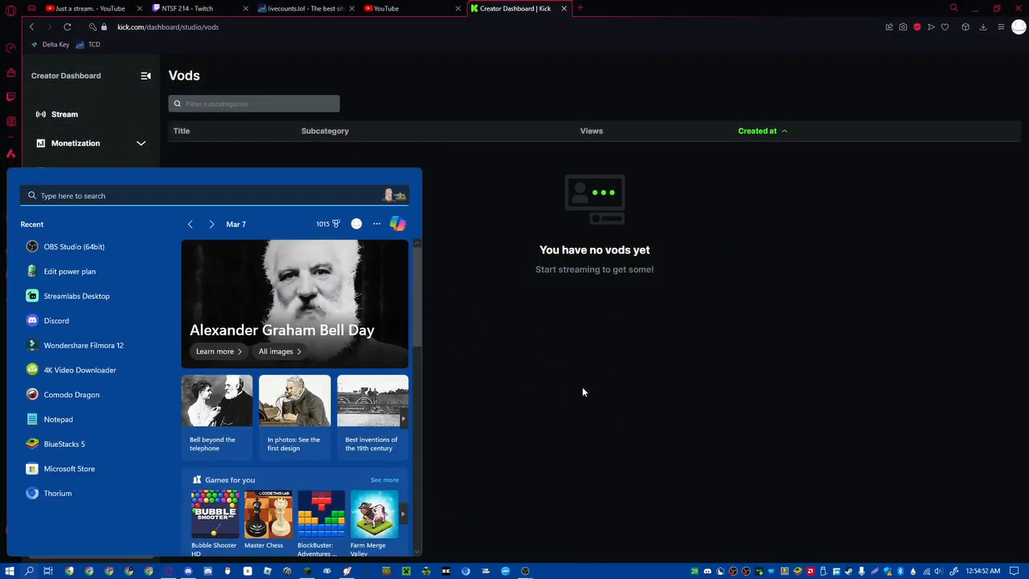
{"action": "mouse_move", "coordinate": [580, 392]}
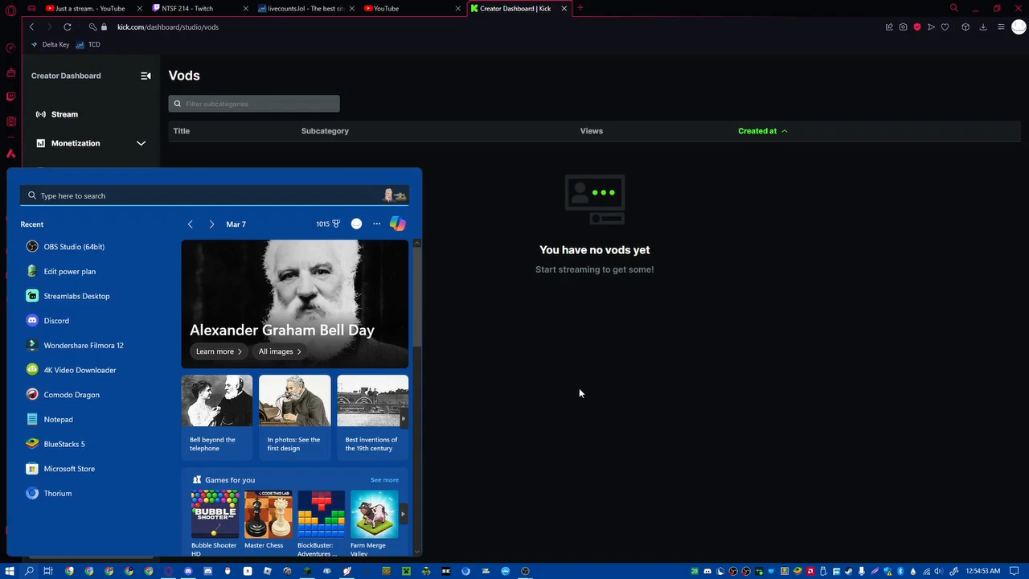
{"action": "type", "text": "manyCam"}
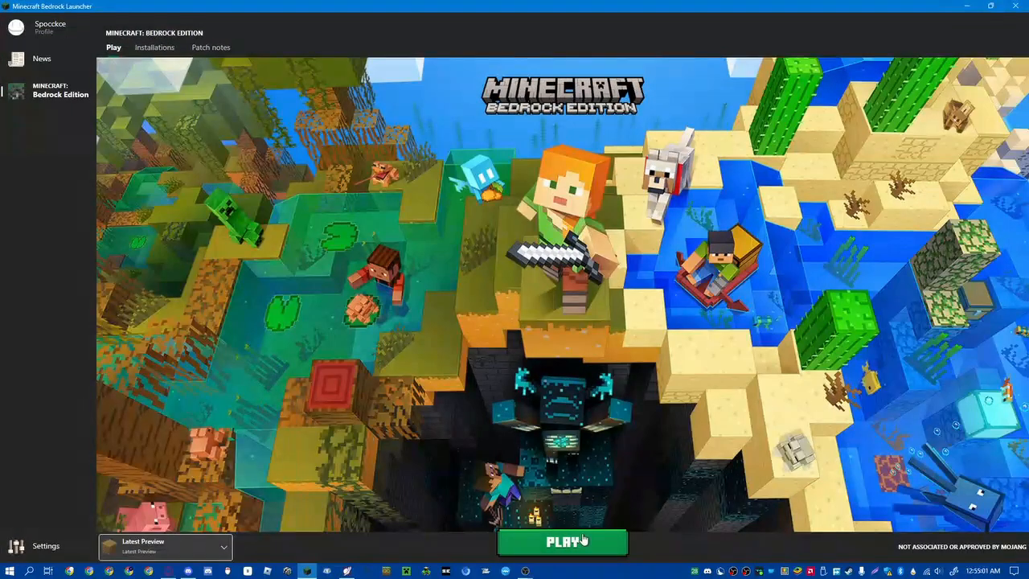
- Launch the Latest Preview build from the Bedrock Launcher and let Minecraft Preview load
{"action": "left_click", "coordinate": [576, 537]}
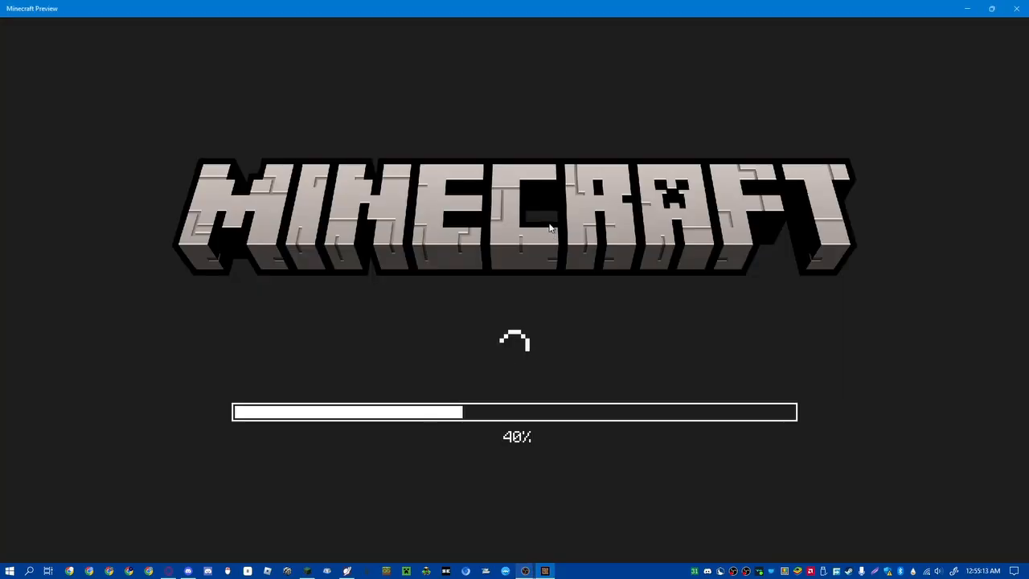
{"action": "mouse_move", "coordinate": [556, 253]}
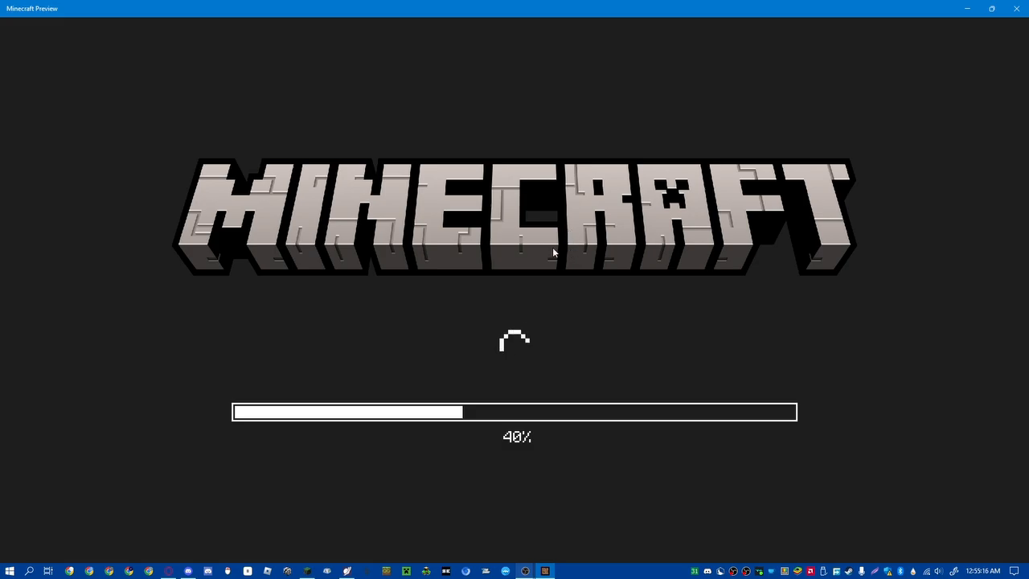
{"action": "mouse_move", "coordinate": [593, 257]}
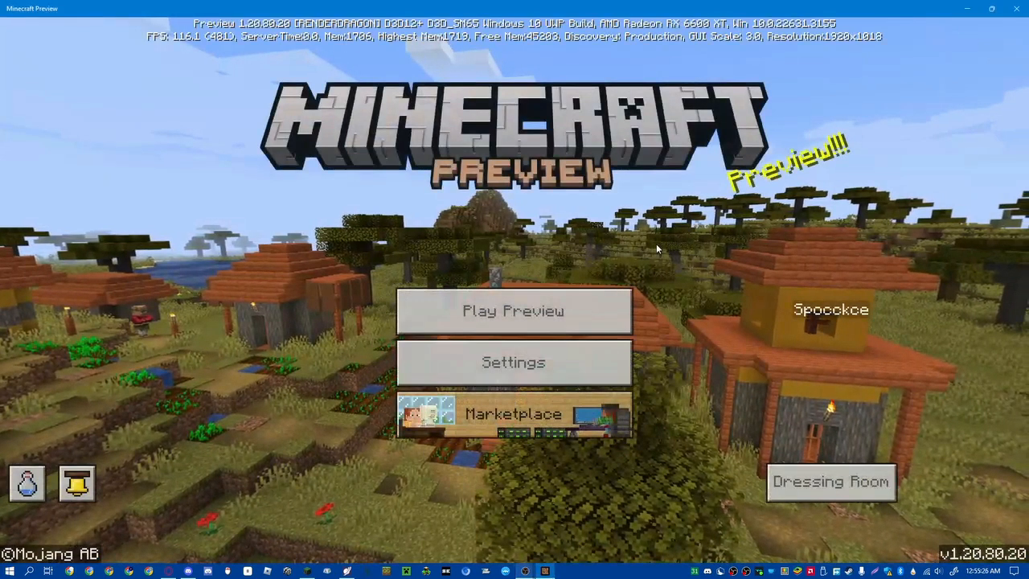
- Start Play Preview and load into a world beside a rainy forest river
{"action": "left_click", "coordinate": [515, 311]}
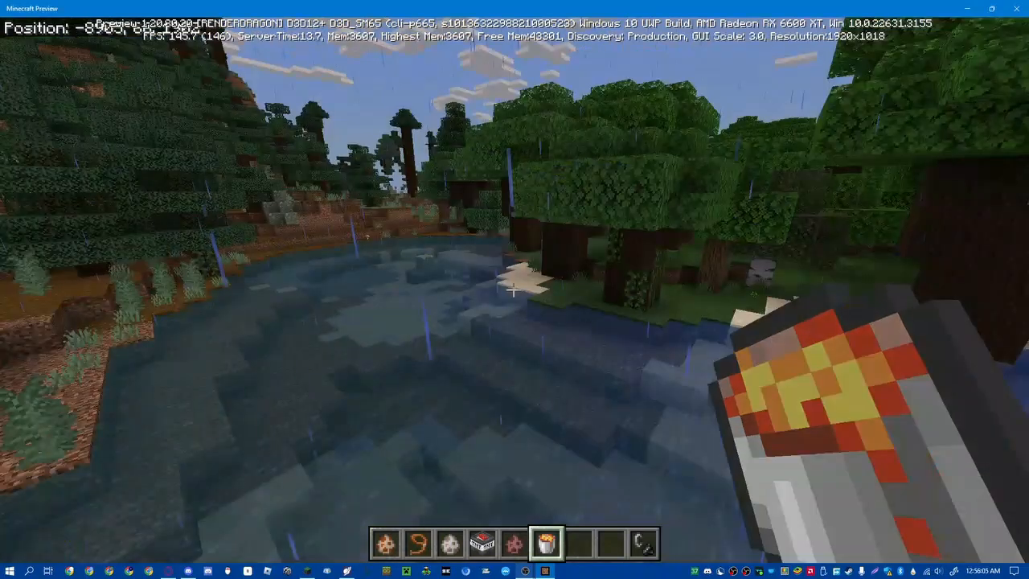
{"action": "mouse_move", "coordinate": [514, 290]}
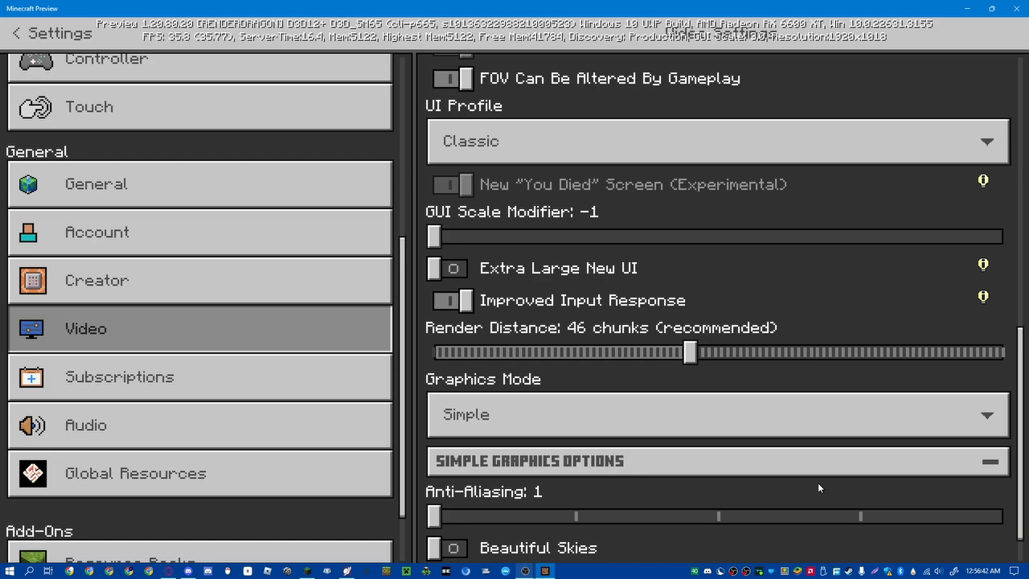
- Leave the video settings with Graphics Mode on Simple, returning to the pause menu
{"action": "left_click", "coordinate": [119, 376]}
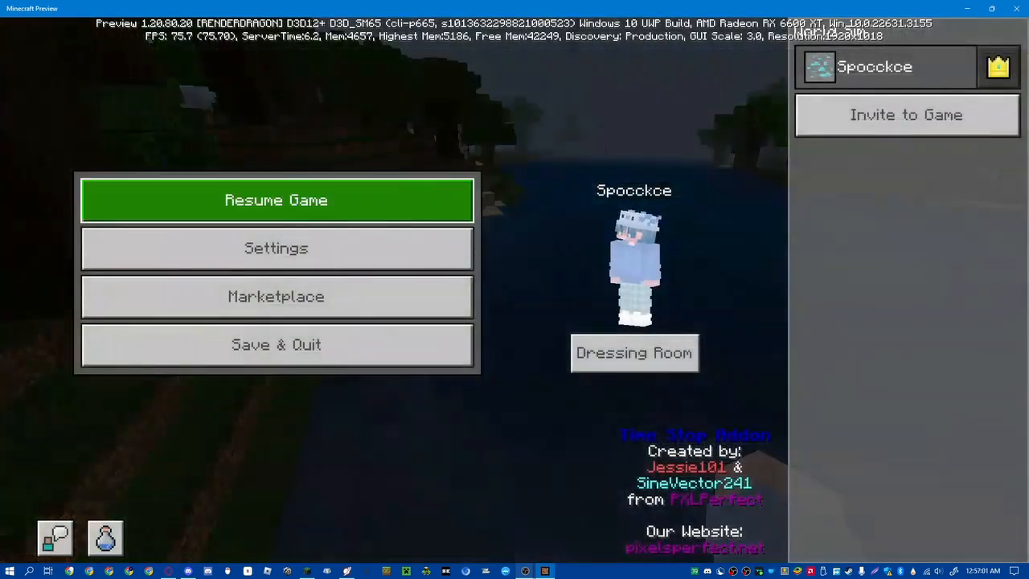
- Resume the game, pause briefly with Escape, then resume and explore the forested hills
{"action": "left_click", "coordinate": [277, 200]}
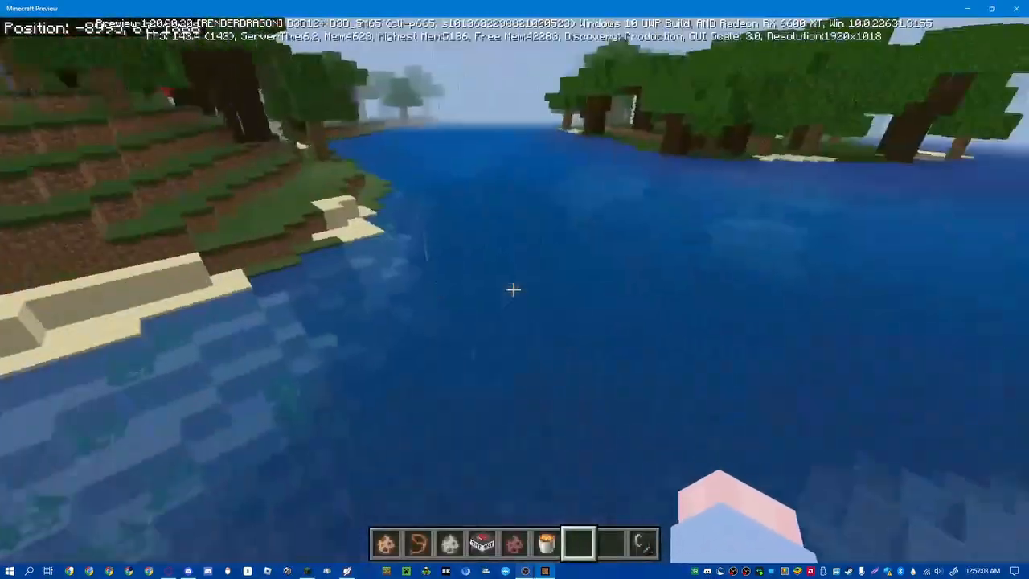
{"action": "mouse_move", "coordinate": [514, 289]}
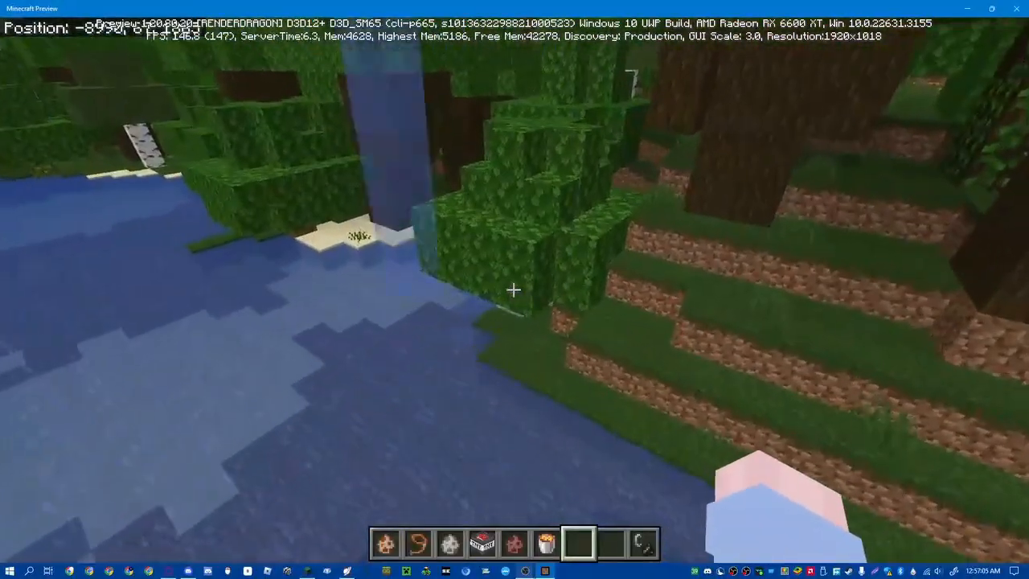
{"action": "key", "text": "Escape"}
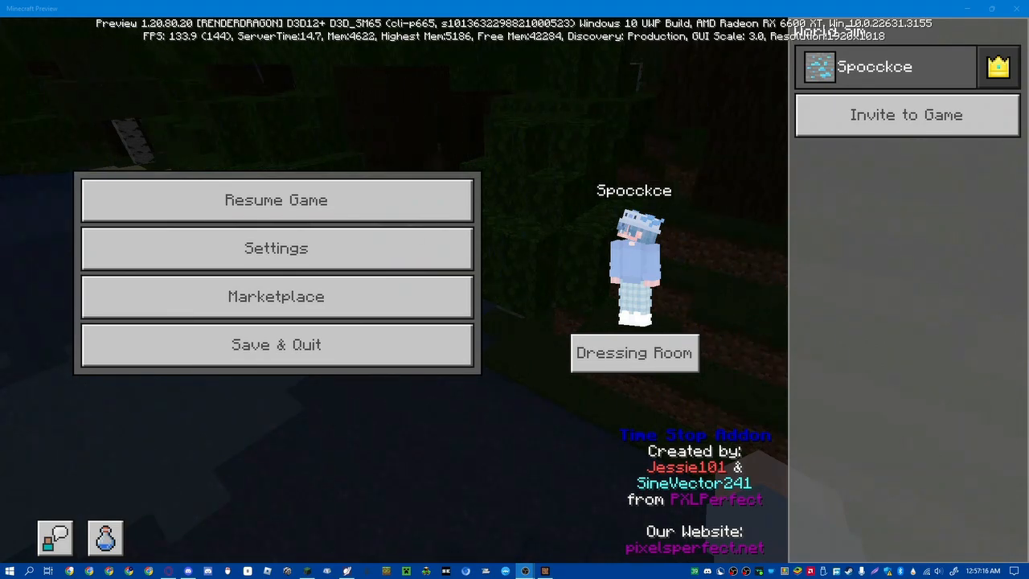
{"action": "left_click", "coordinate": [276, 199]}
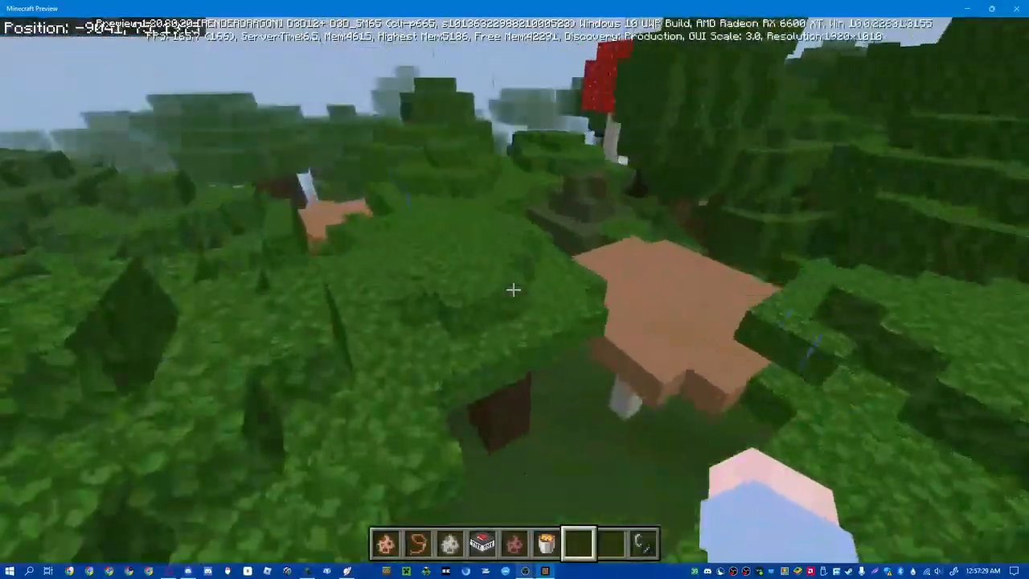
{"action": "mouse_move", "coordinate": [515, 289]}
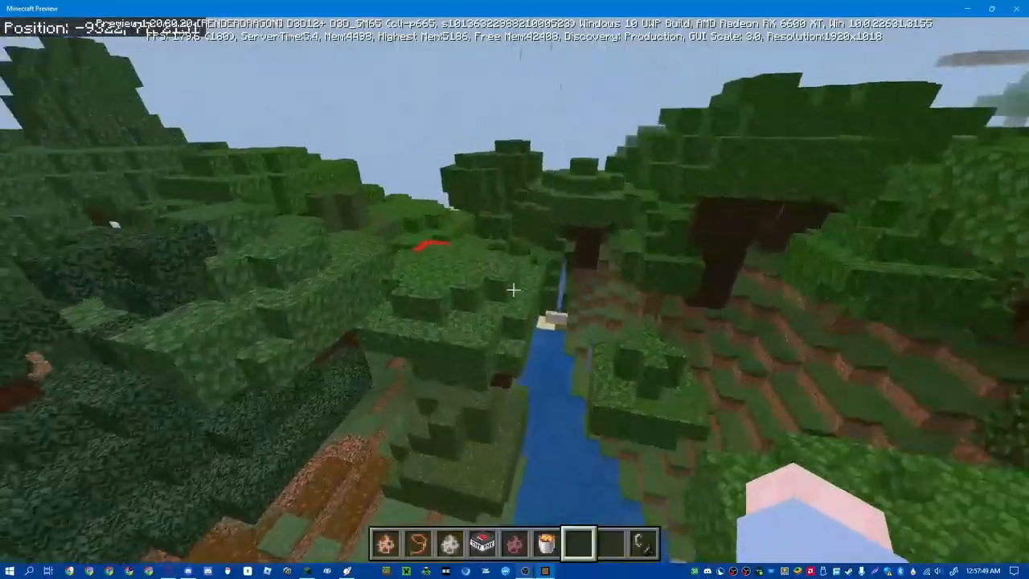
{"action": "mouse_move", "coordinate": [515, 289]}
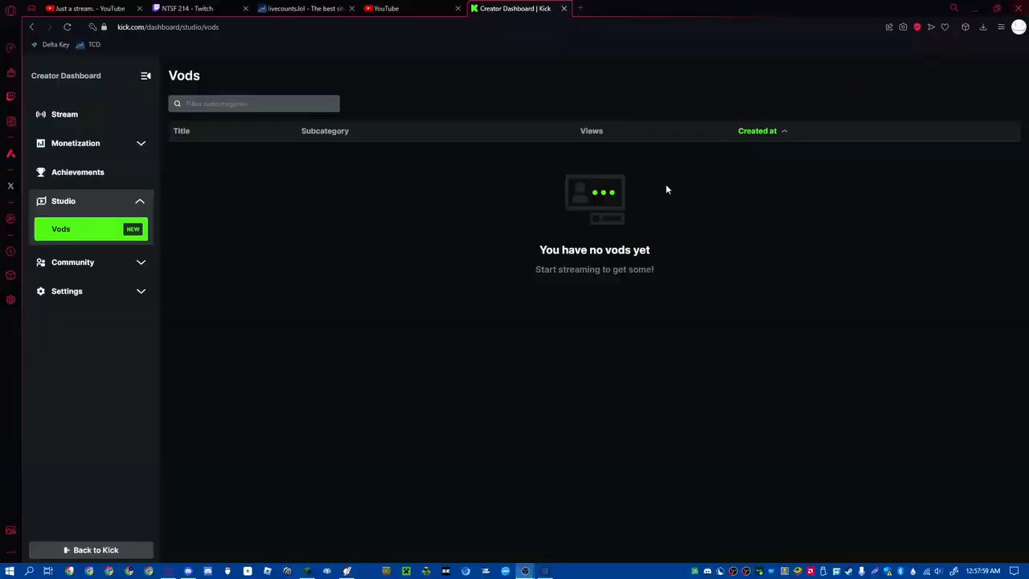
{"action": "mouse_move", "coordinate": [418, 378]}
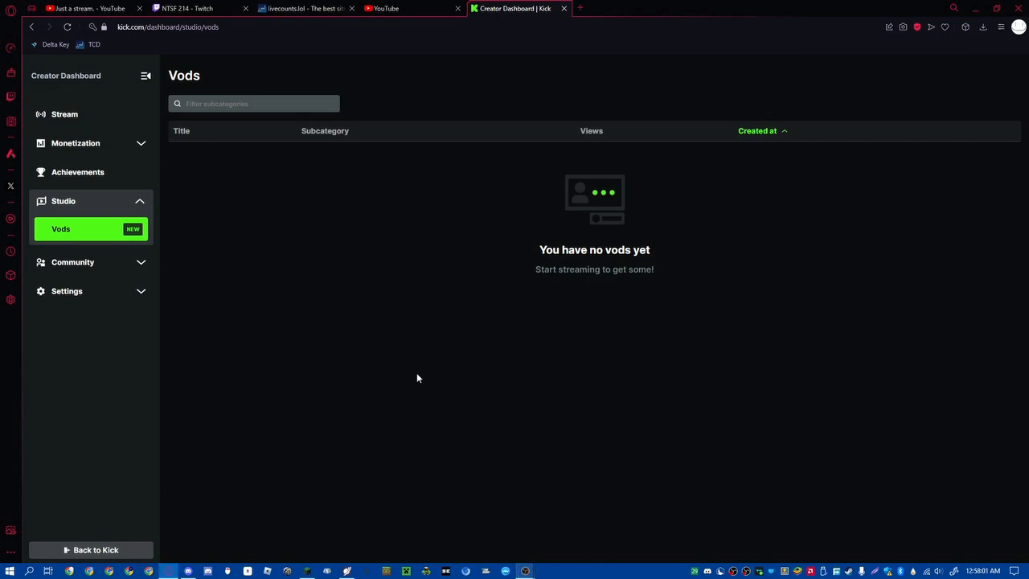
{"action": "mouse_move", "coordinate": [3, 171]}
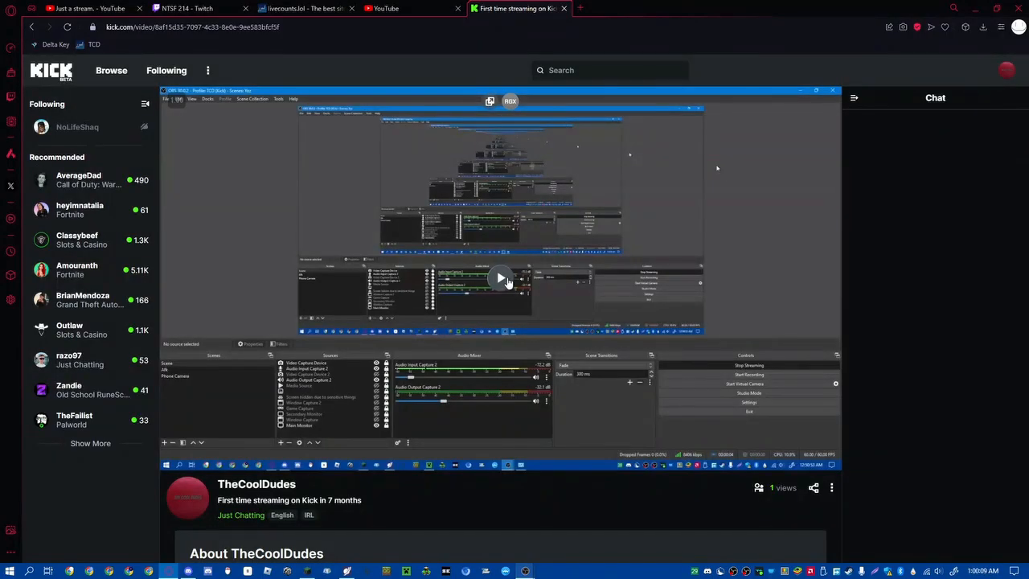
- Play back the saved VOD 'First time streaming on Kick in 7 months' on Kick
{"action": "left_click", "coordinate": [499, 277]}
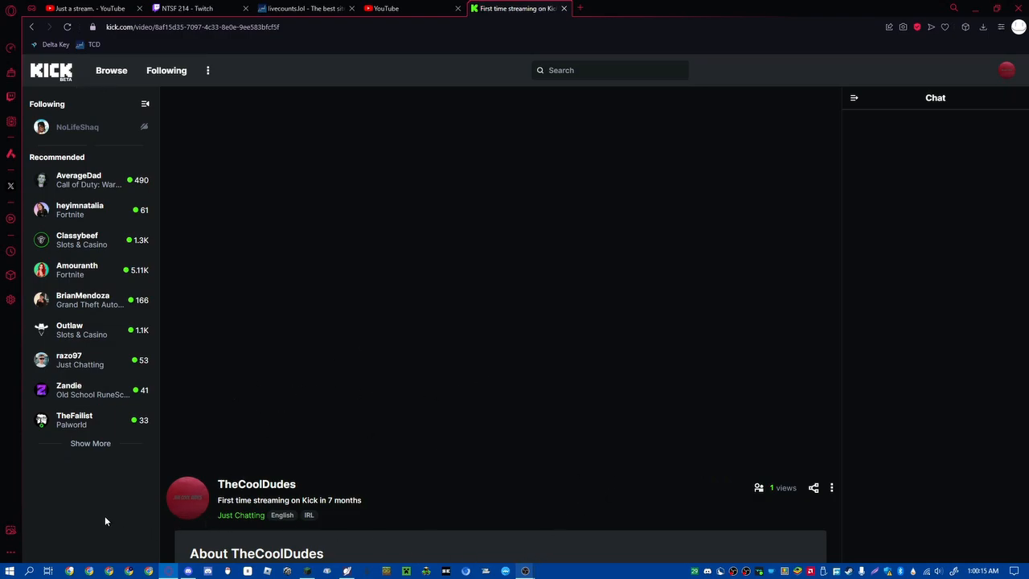
{"action": "mouse_move", "coordinate": [408, 569]}
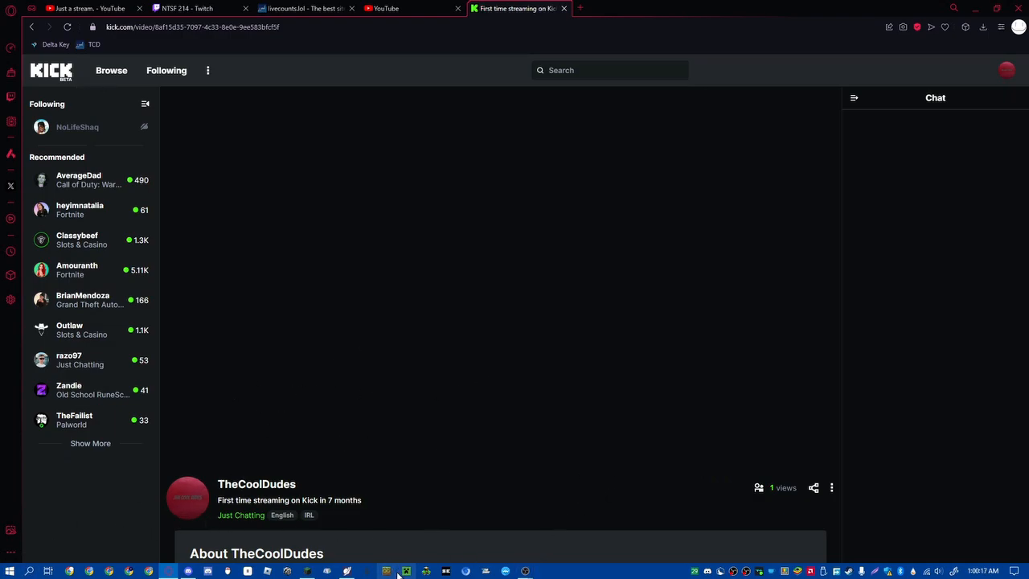
{"action": "left_click", "coordinate": [405, 571]}
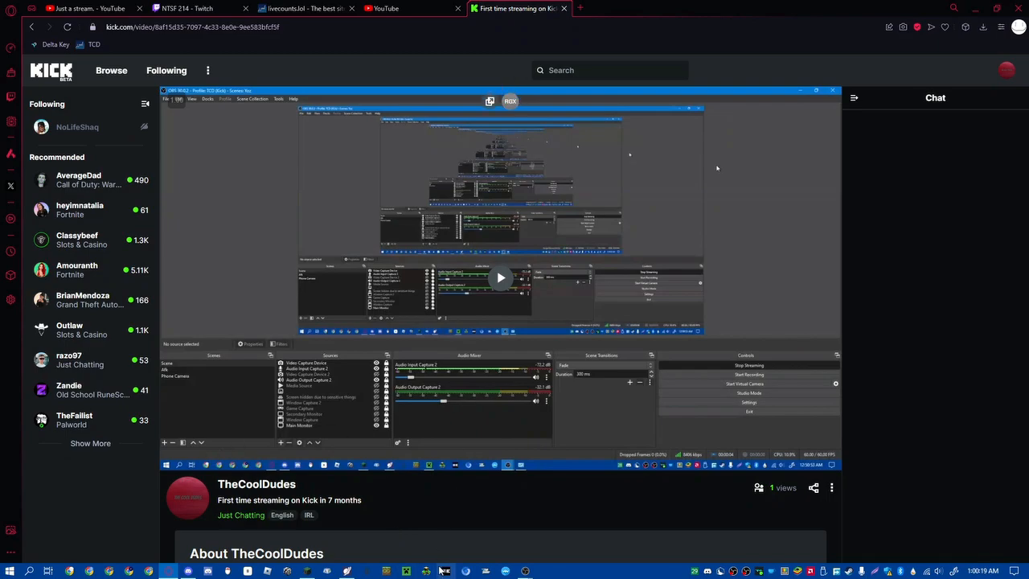
{"action": "mouse_move", "coordinate": [411, 571]}
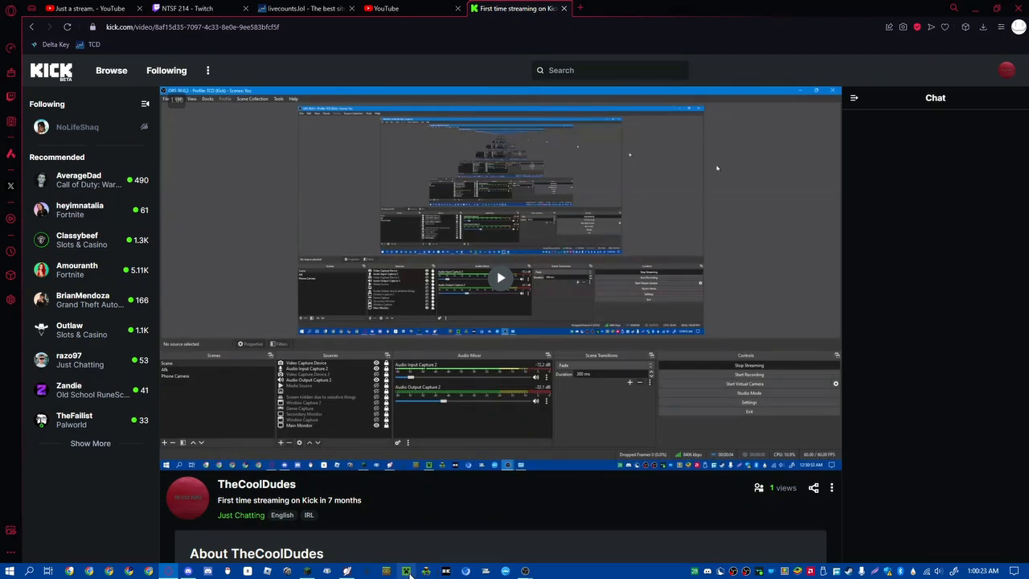
{"action": "mouse_move", "coordinate": [408, 572]}
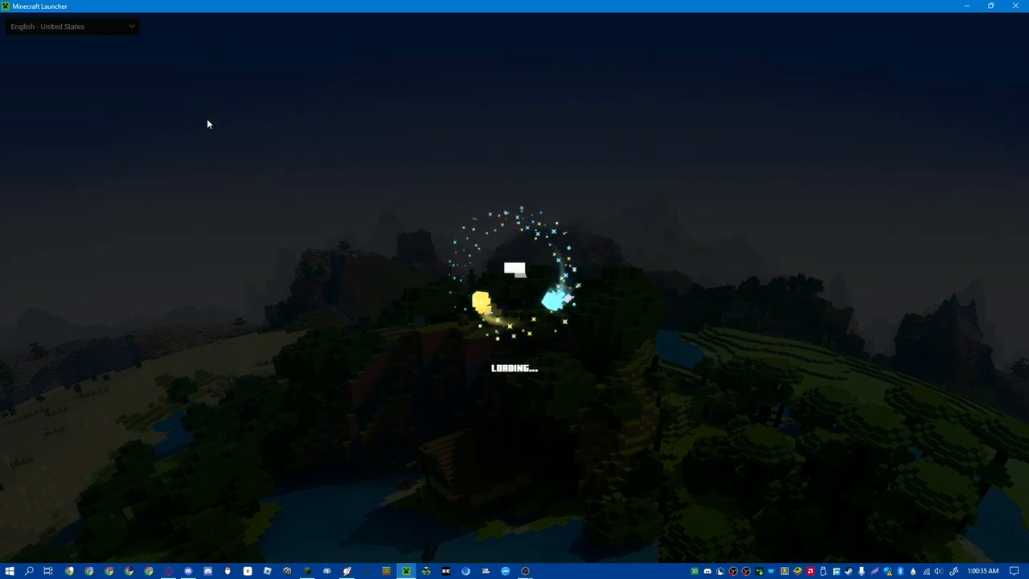
{"action": "mouse_move", "coordinate": [231, 145]}
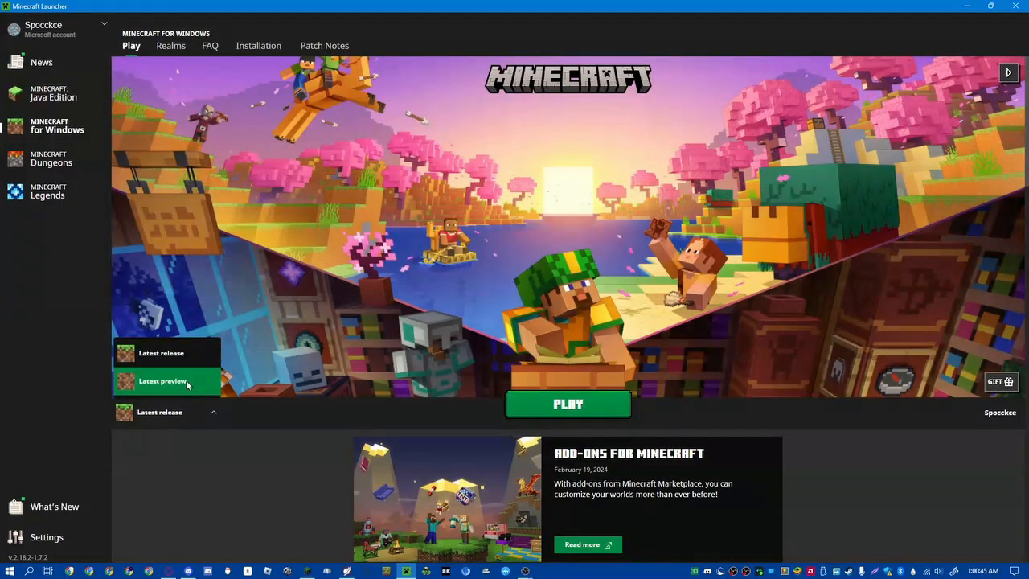
- Relaunch the latest preview version and start Play Preview so a world begins loading
{"action": "left_click", "coordinate": [568, 405]}
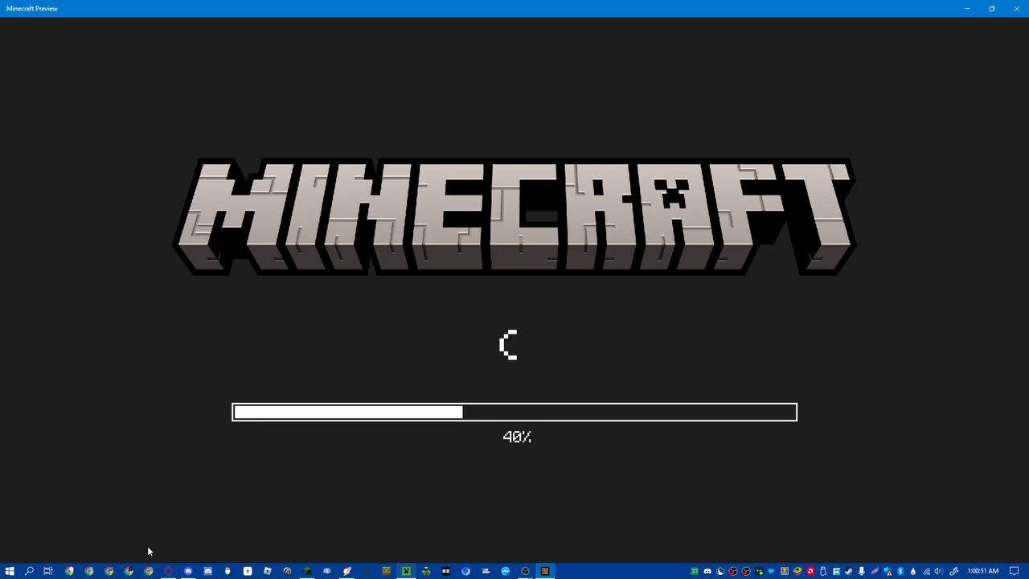
{"action": "mouse_move", "coordinate": [295, 408]}
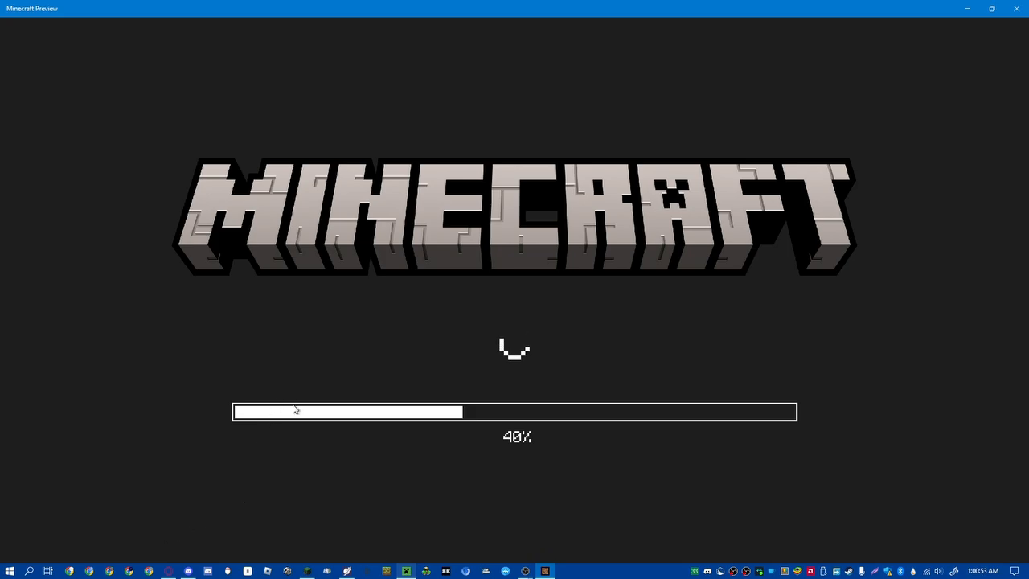
{"action": "mouse_move", "coordinate": [376, 225]}
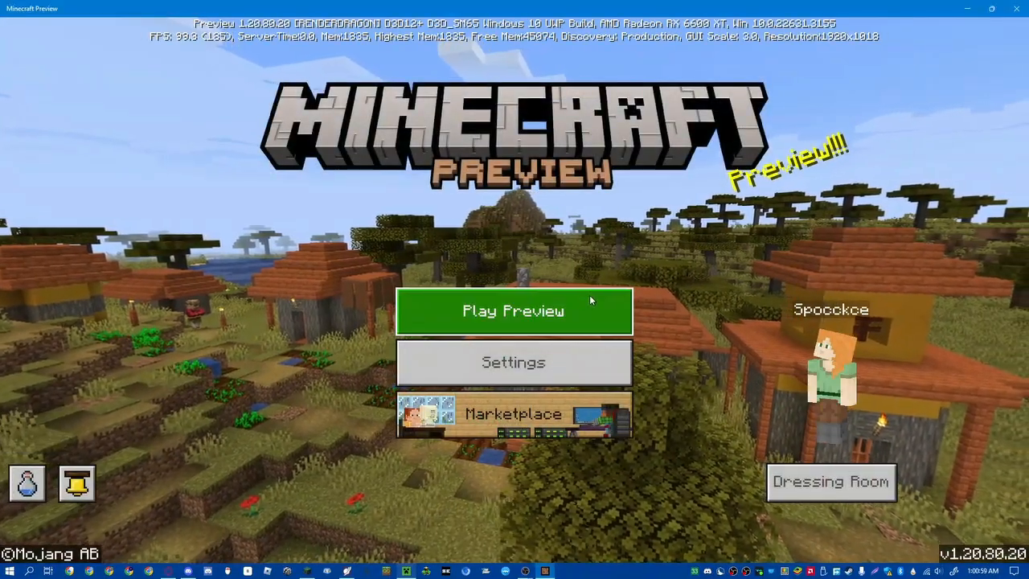
{"action": "left_click", "coordinate": [514, 311]}
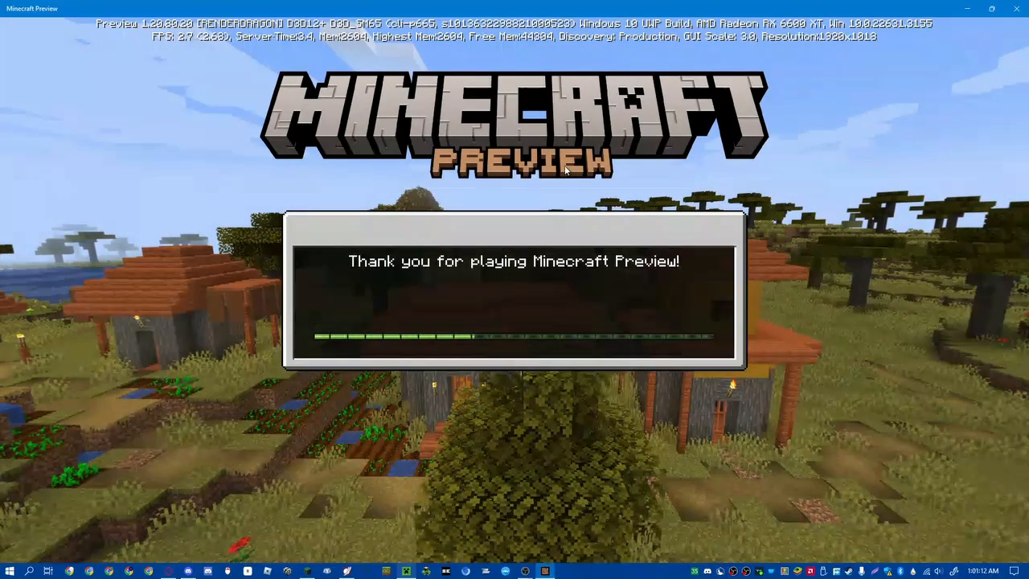
{"action": "mouse_move", "coordinate": [832, 230]}
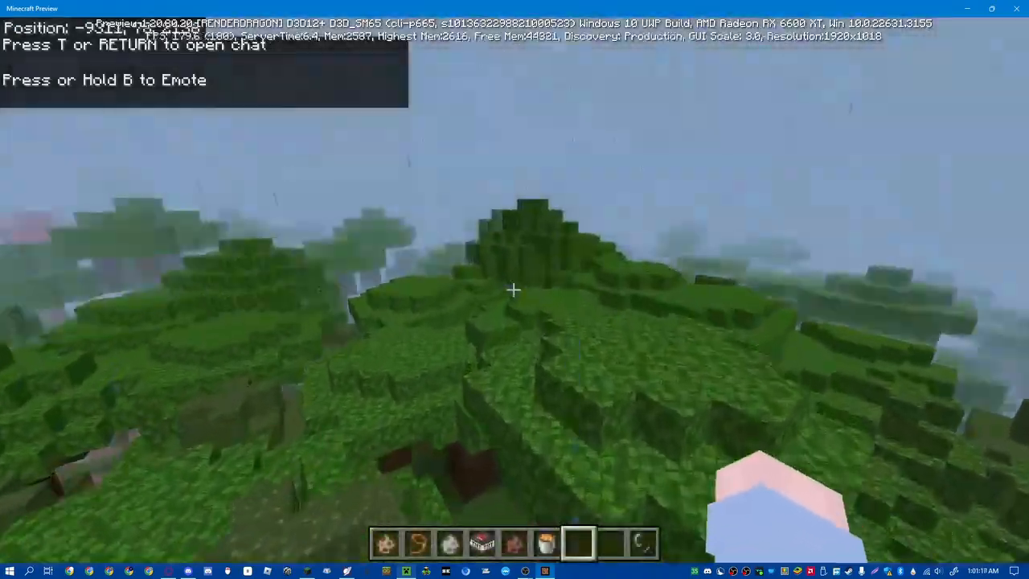
{"action": "mouse_move", "coordinate": [514, 290]}
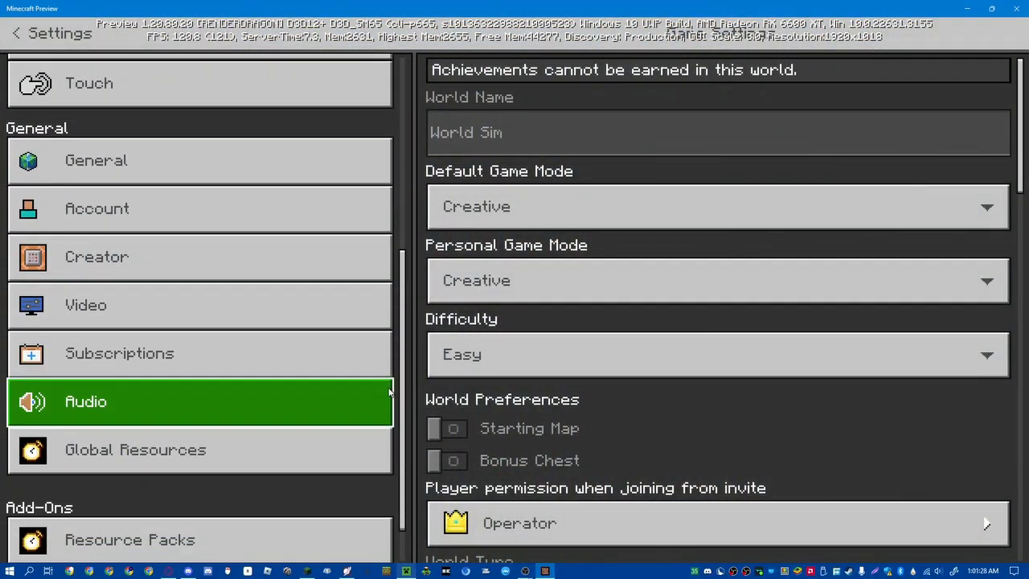
- In Video settings raise Render Distance to 46 chunks with Fancy graphics, then return to the world
{"action": "left_click", "coordinate": [87, 305]}
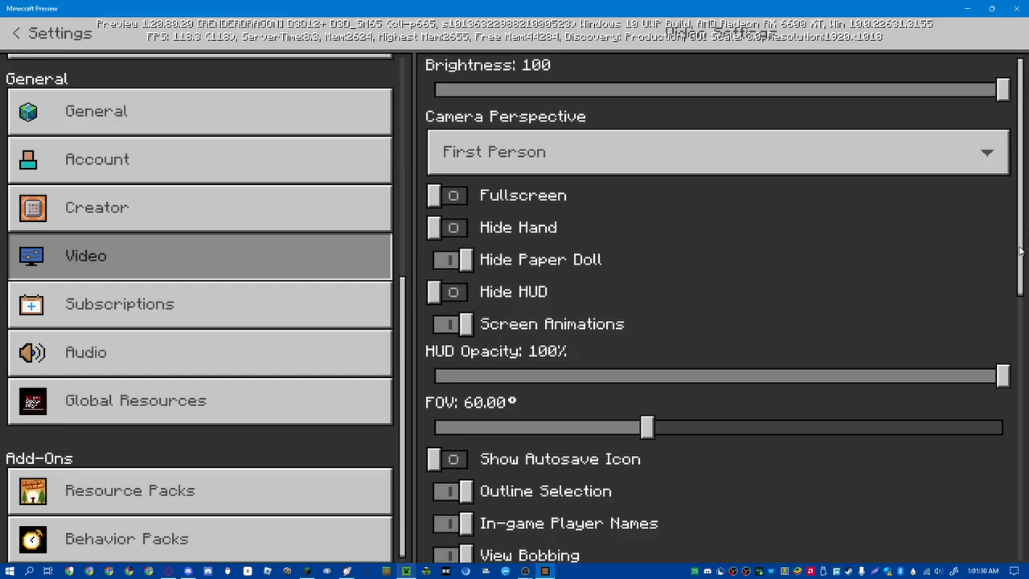
{"action": "scroll", "scroll_direction": "down", "scroll_amount": 3}
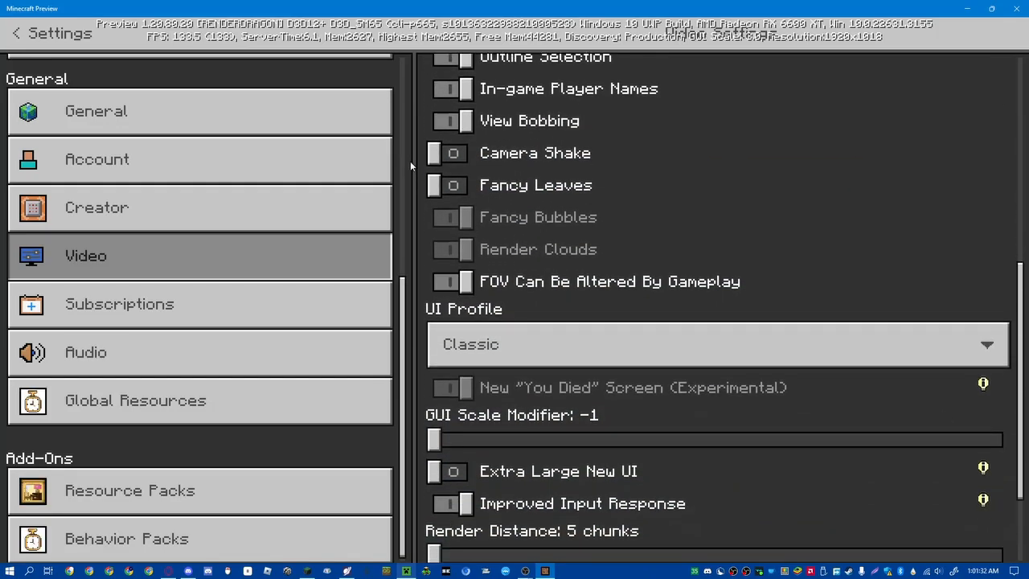
{"action": "left_click", "coordinate": [450, 153]}
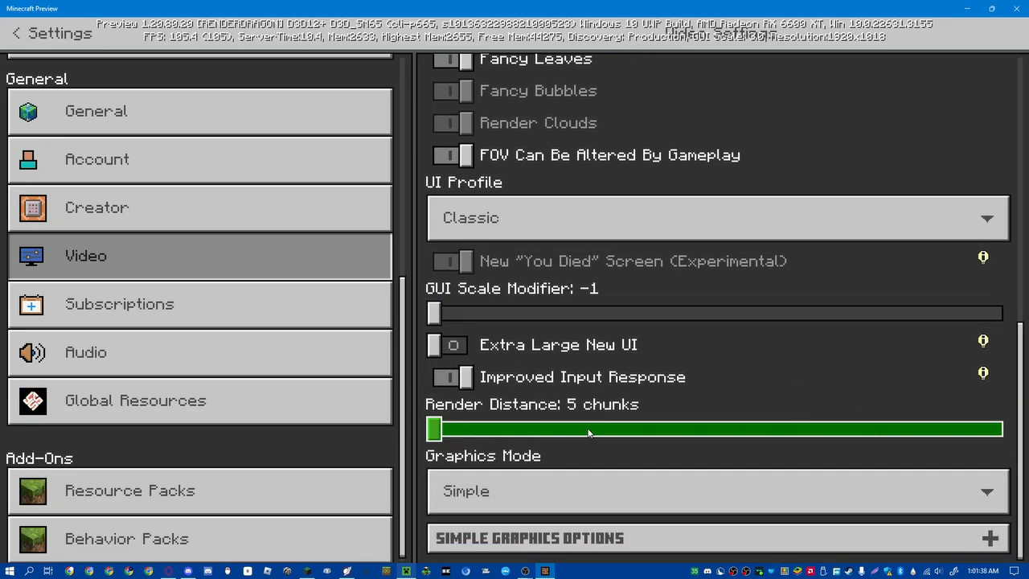
{"action": "left_click_drag", "start_coordinate": [434, 427], "coordinate": [642, 428]}
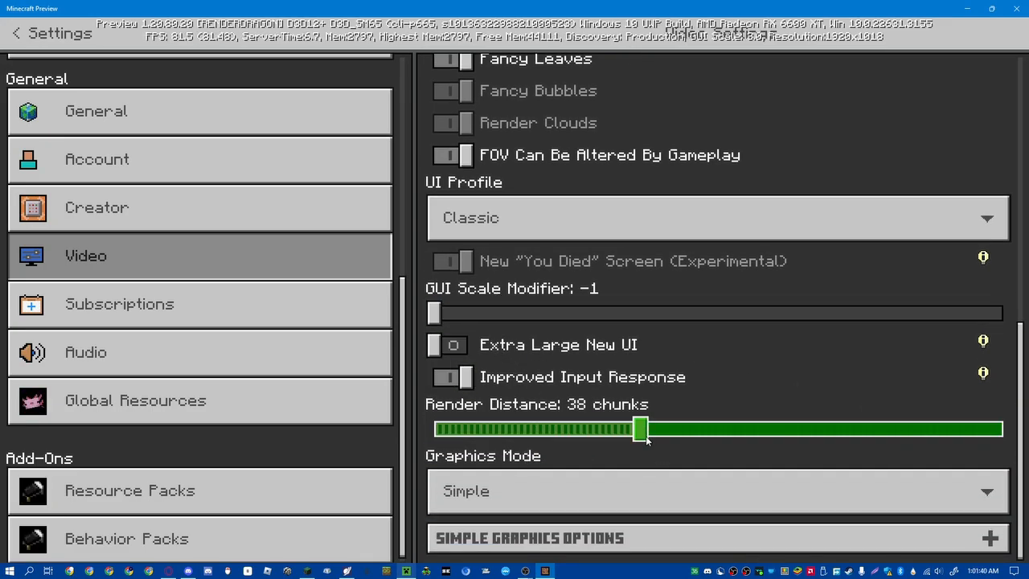
{"action": "left_click_drag", "start_coordinate": [642, 428], "coordinate": [684, 427]}
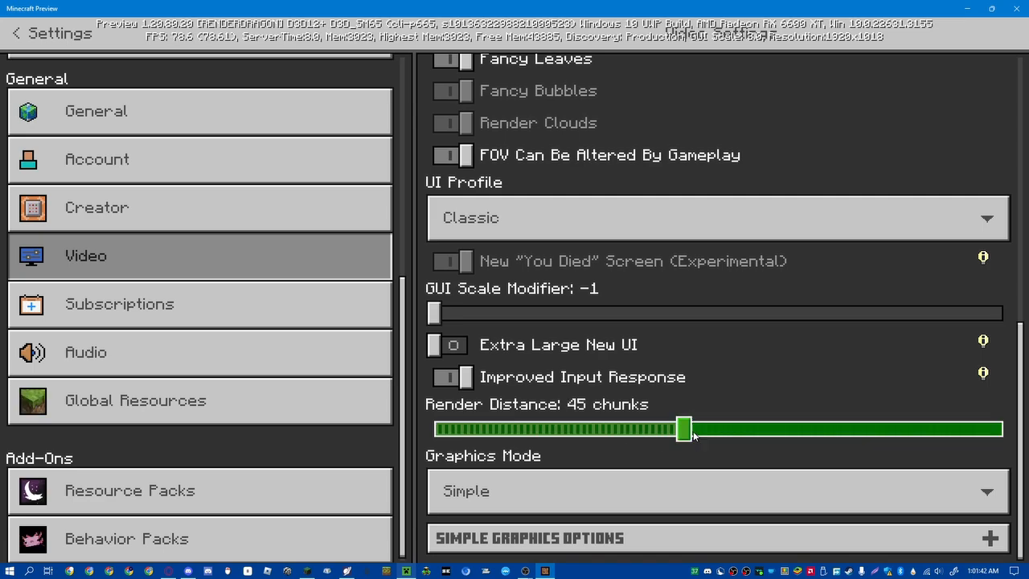
{"action": "left_click_drag", "start_coordinate": [682, 427], "coordinate": [690, 428]}
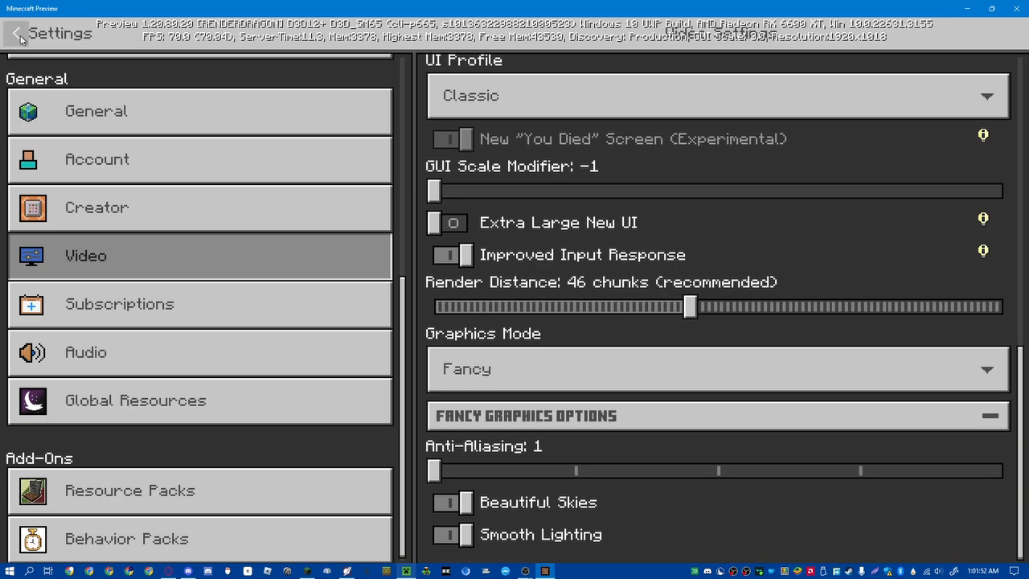
{"action": "left_click", "coordinate": [17, 34]}
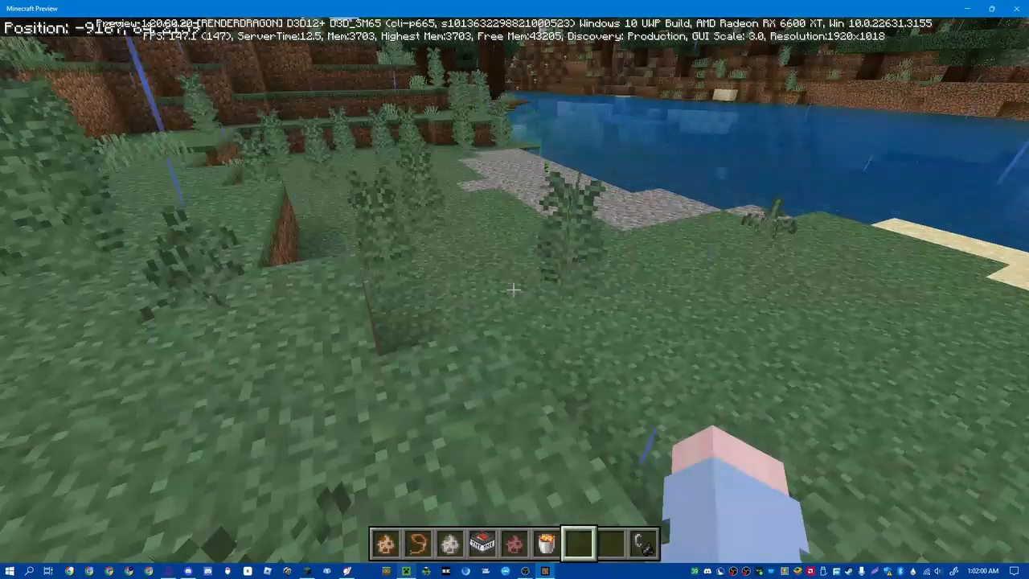
{"action": "mouse_move", "coordinate": [514, 289]}
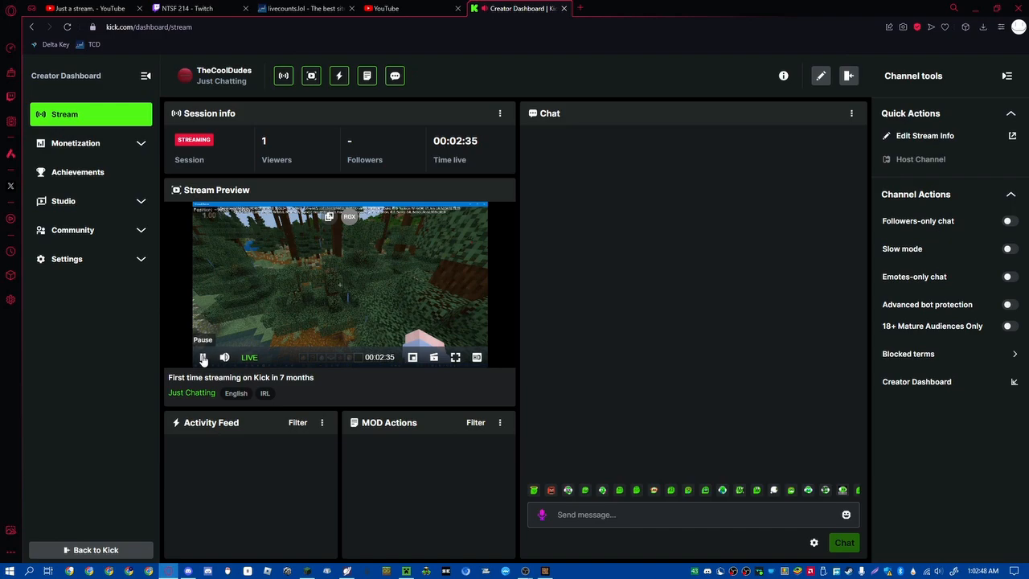
- Pause the Kick stream preview twice, about three minutes into the live stream
{"action": "left_click", "coordinate": [202, 357]}
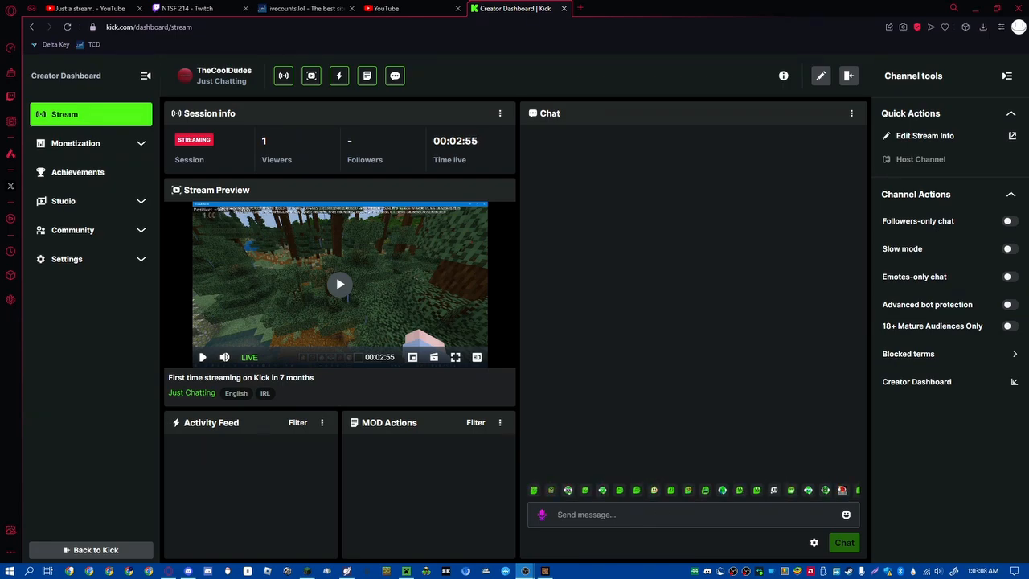
{"action": "mouse_move", "coordinate": [146, 360]}
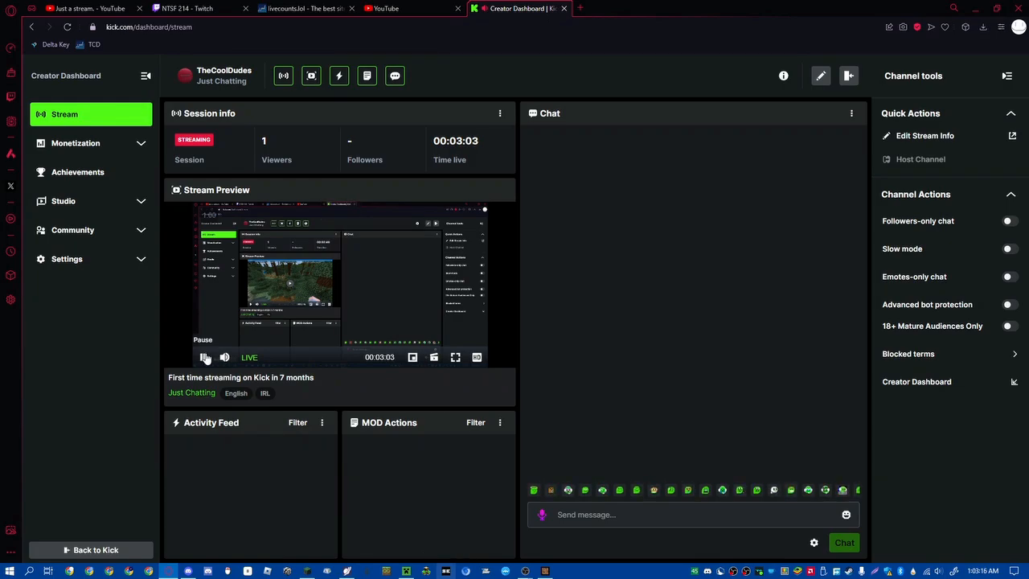
{"action": "left_click", "coordinate": [202, 357]}
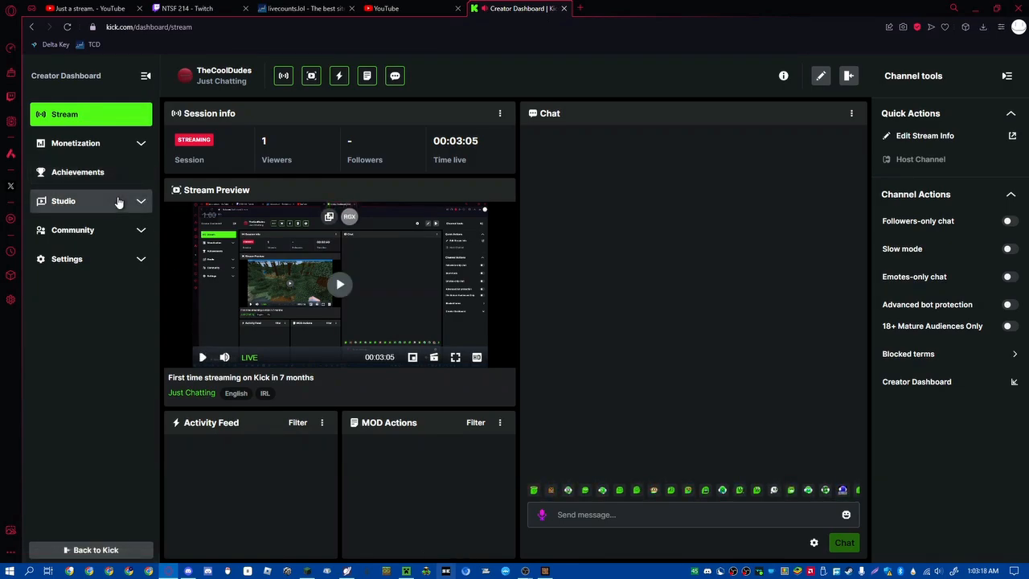
{"action": "left_click", "coordinate": [63, 201]}
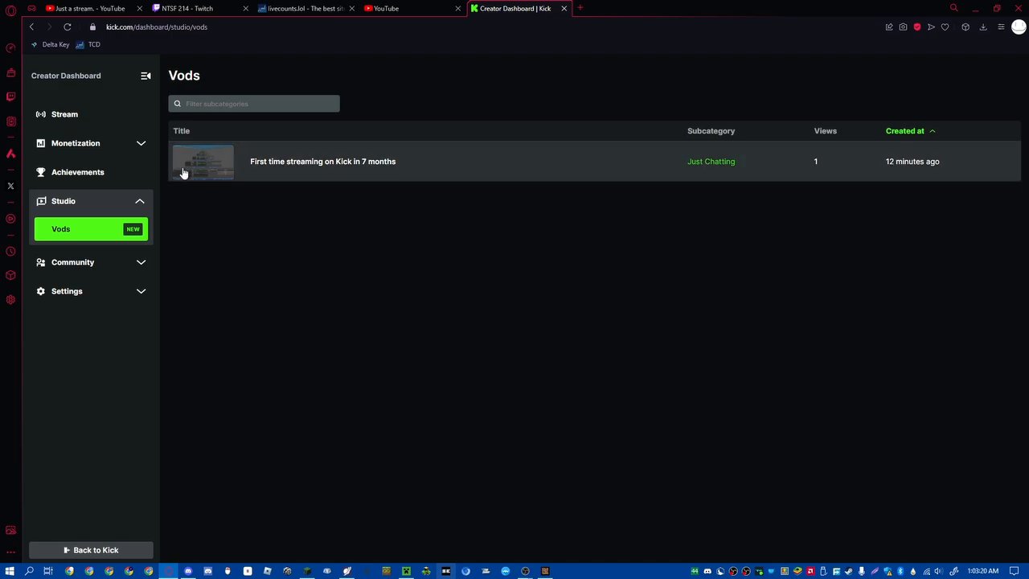
{"action": "left_click", "coordinate": [75, 141]}
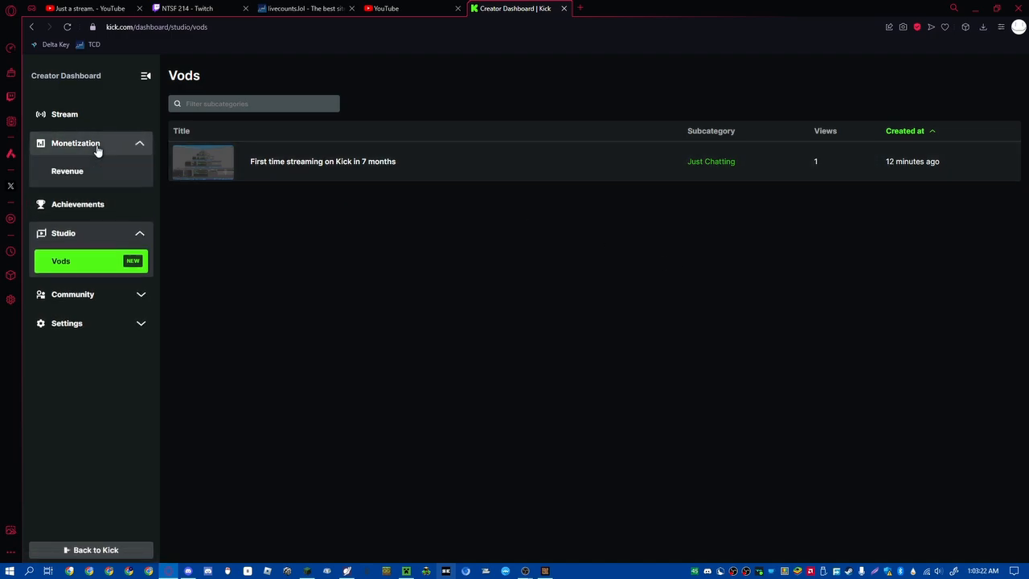
{"action": "mouse_move", "coordinate": [81, 145]}
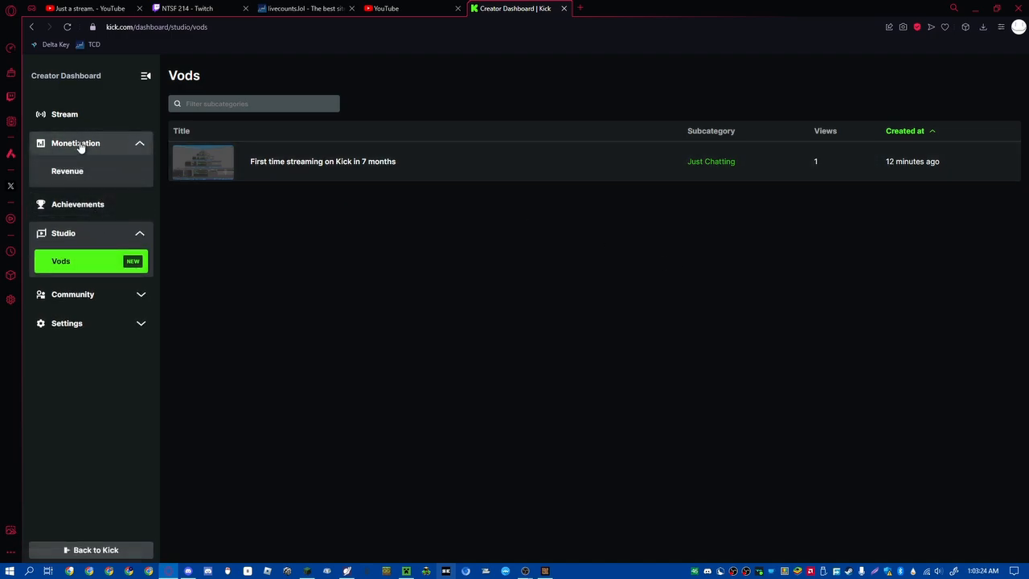
{"action": "mouse_move", "coordinate": [68, 117]}
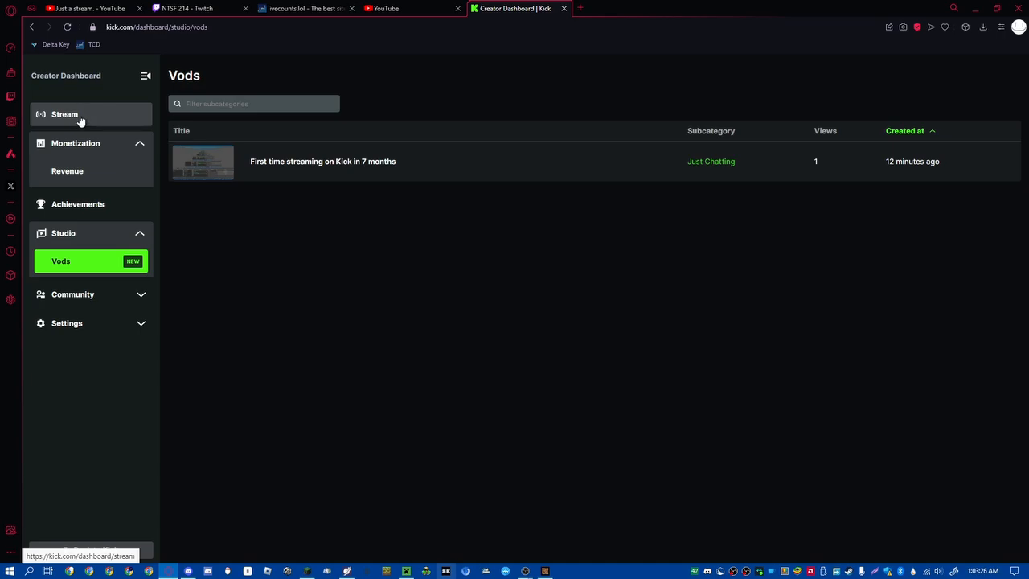
{"action": "left_click", "coordinate": [64, 113]}
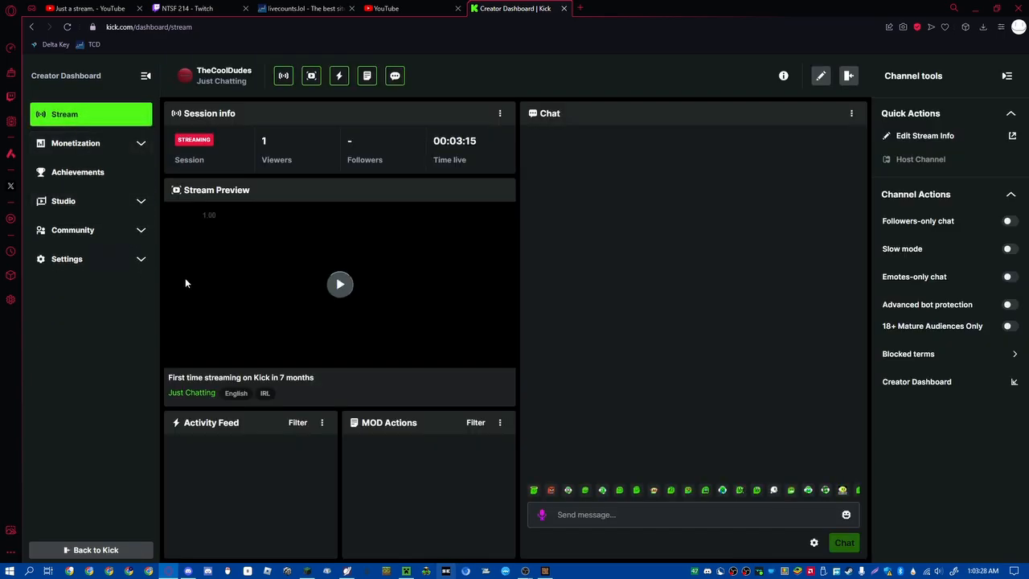
{"action": "mouse_move", "coordinate": [397, 358]}
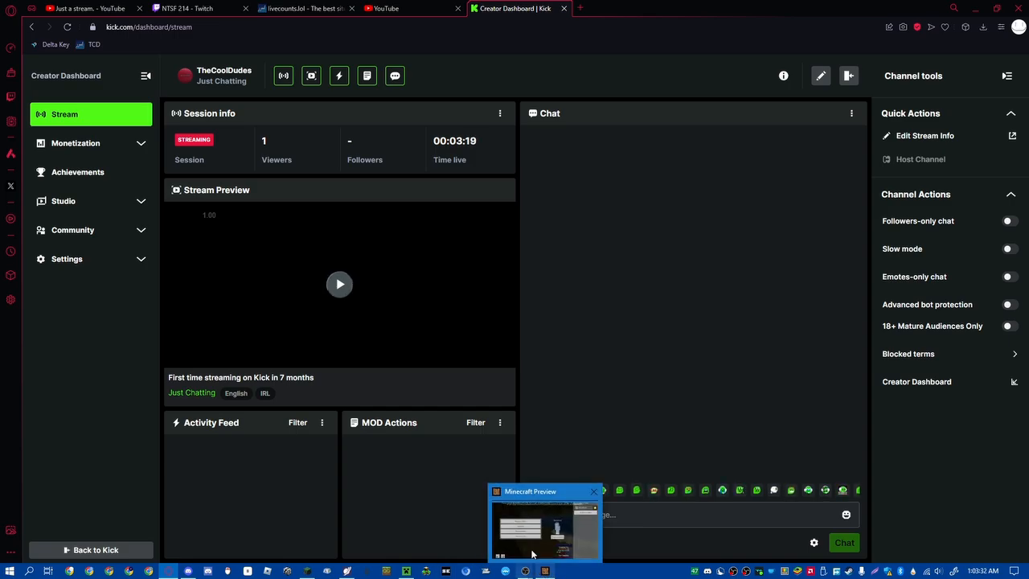
- Switch back to the Minecraft Preview window and resume the paused world
{"action": "left_click", "coordinate": [339, 283]}
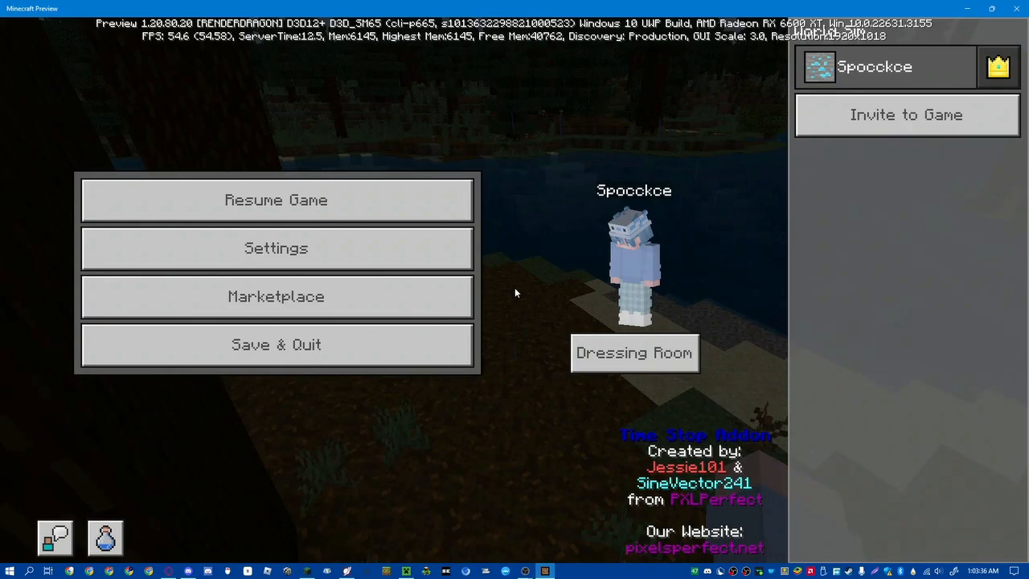
{"action": "left_click", "coordinate": [276, 199]}
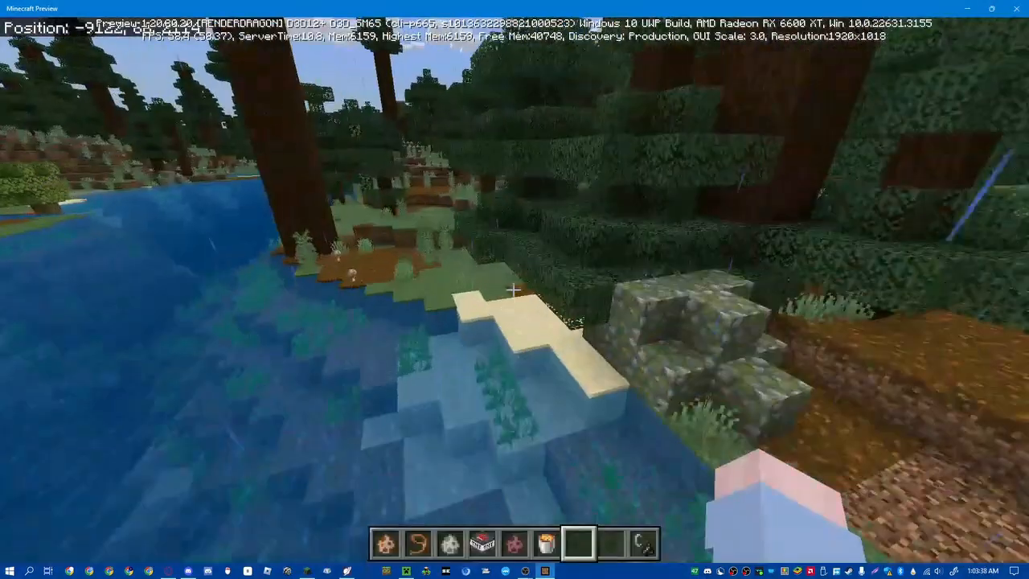
{"action": "mouse_move", "coordinate": [514, 290]}
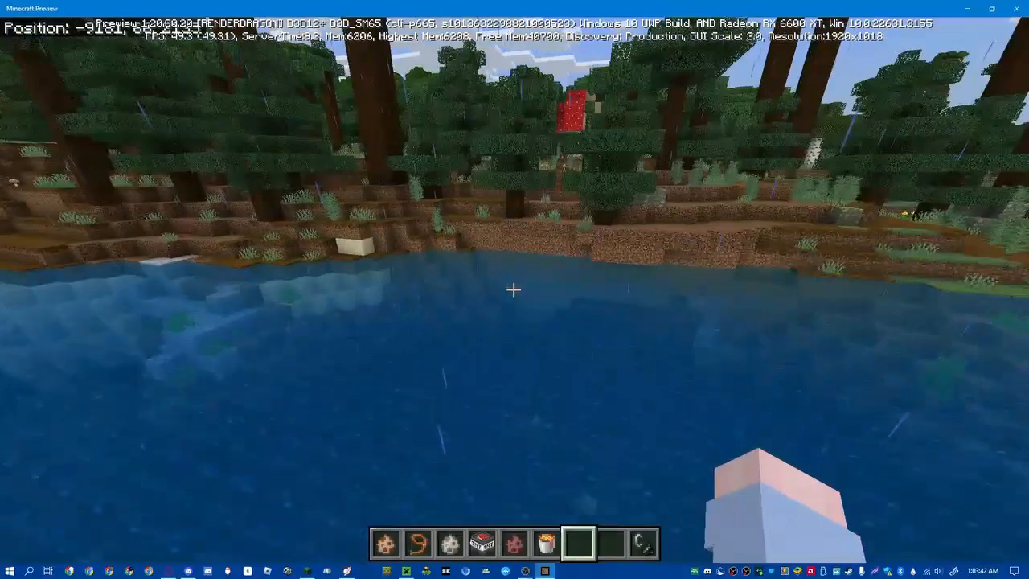
{"action": "mouse_move", "coordinate": [514, 289]}
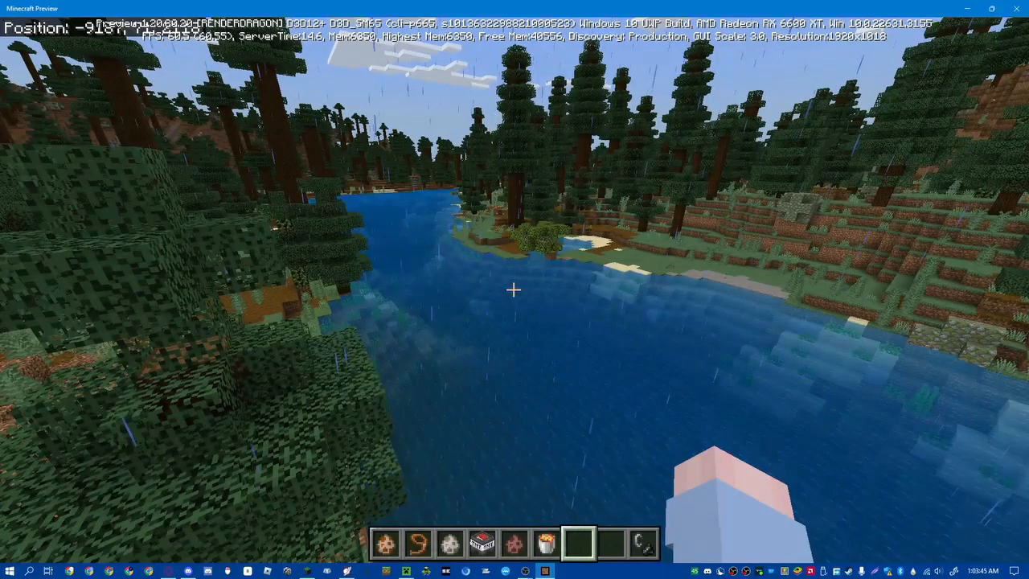
{"action": "mouse_move", "coordinate": [515, 290]}
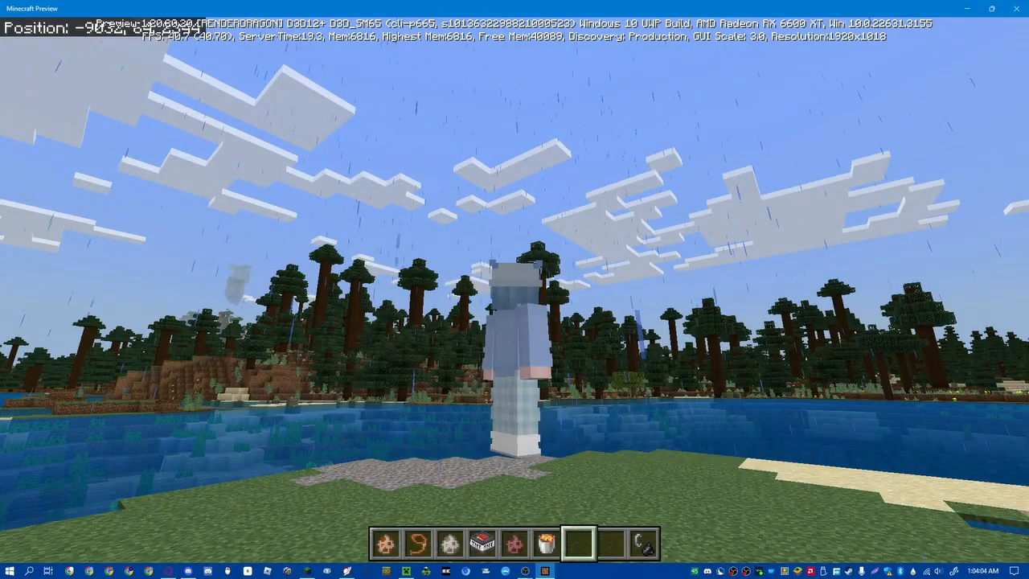
- Pause the game and set Graphics Mode to Simple in the Video settings
{"action": "key", "text": "Escape"}
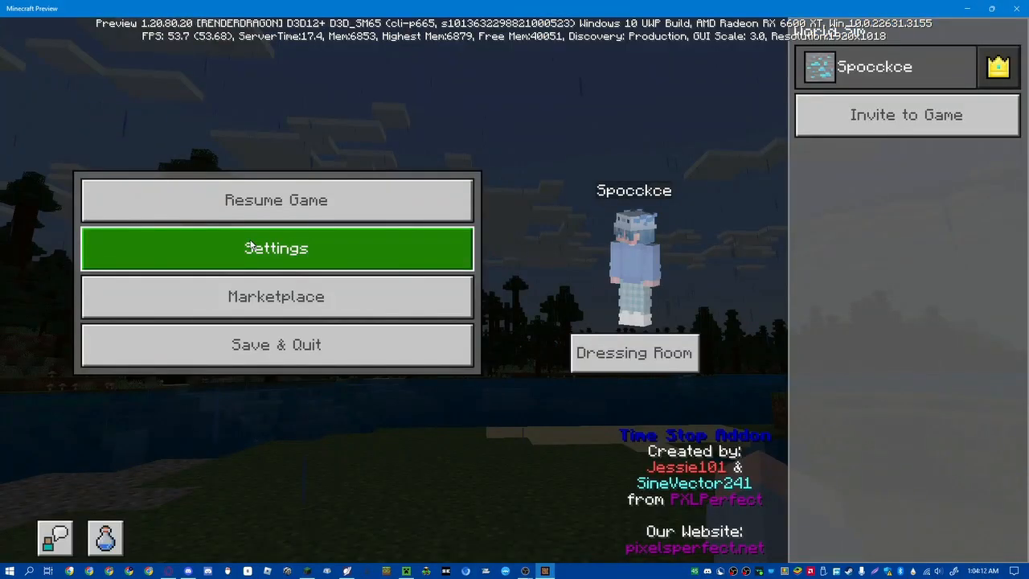
{"action": "left_click", "coordinate": [277, 247]}
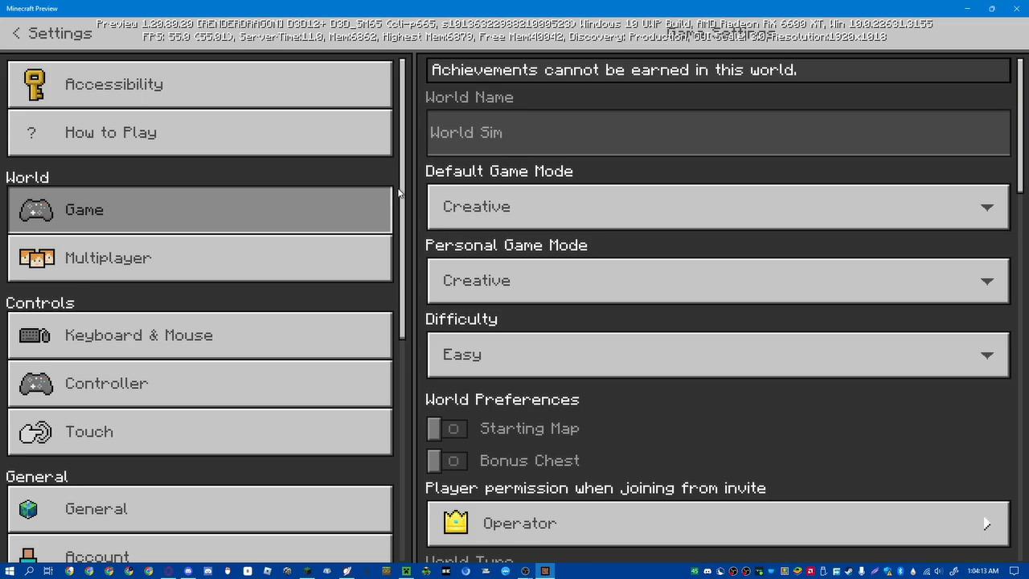
{"action": "left_click", "coordinate": [87, 282]}
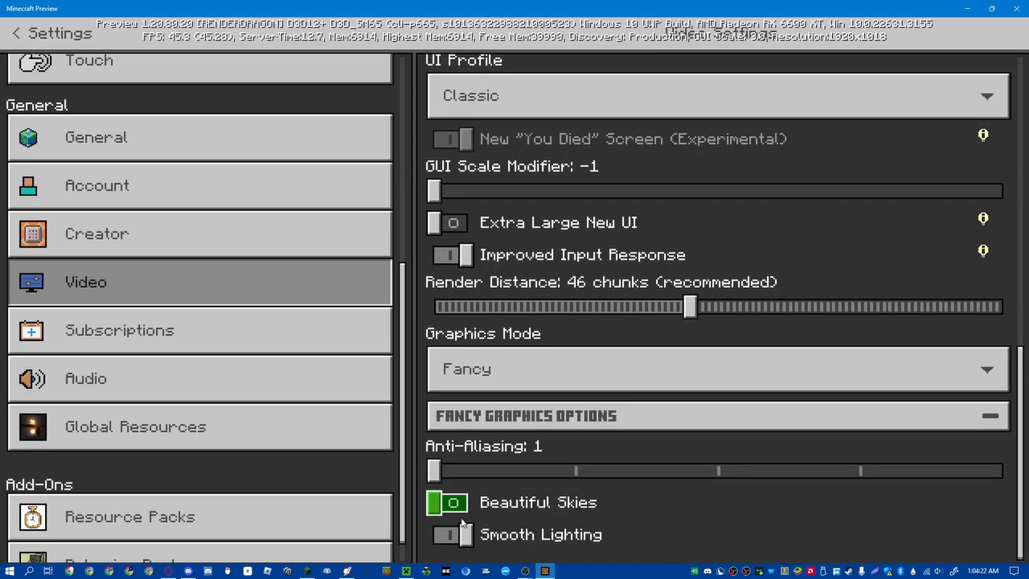
{"action": "left_click", "coordinate": [715, 370]}
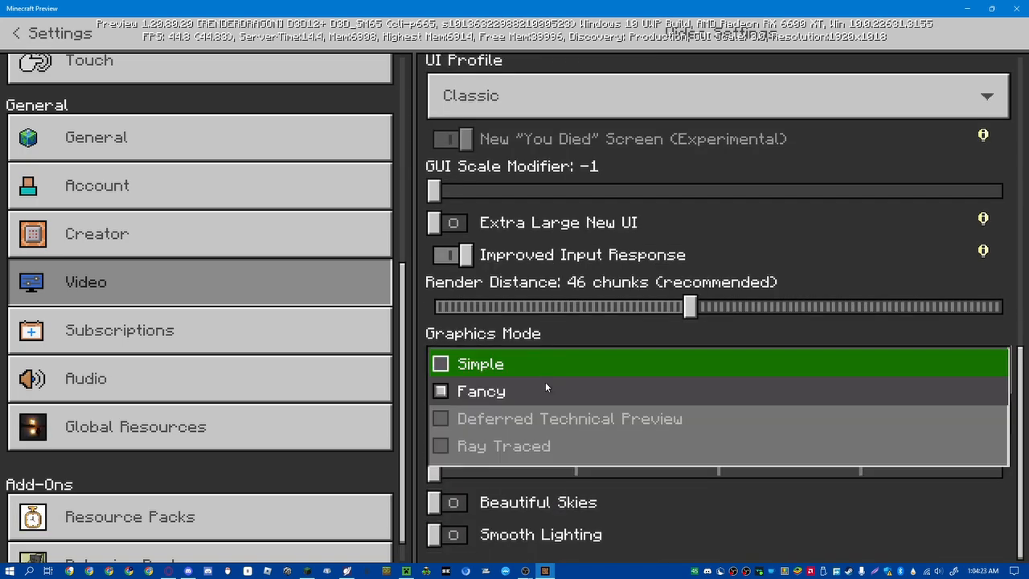
{"action": "left_click", "coordinate": [479, 364]}
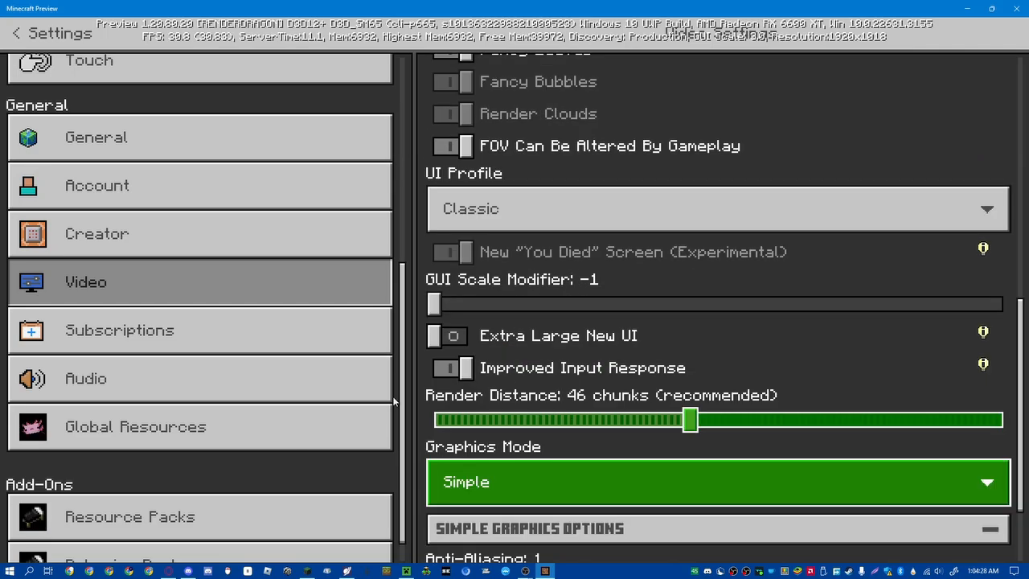
- Turn on Hide Paper Doll in the Video settings and return to the pause menu
{"action": "left_click_drag", "start_coordinate": [690, 418], "coordinate": [434, 418]}
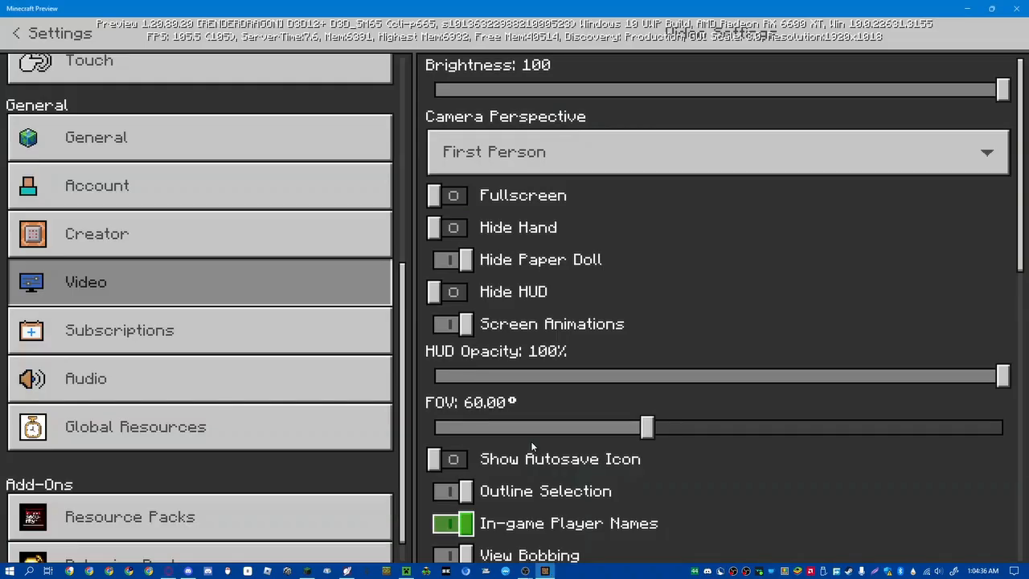
{"action": "left_click", "coordinate": [452, 259]}
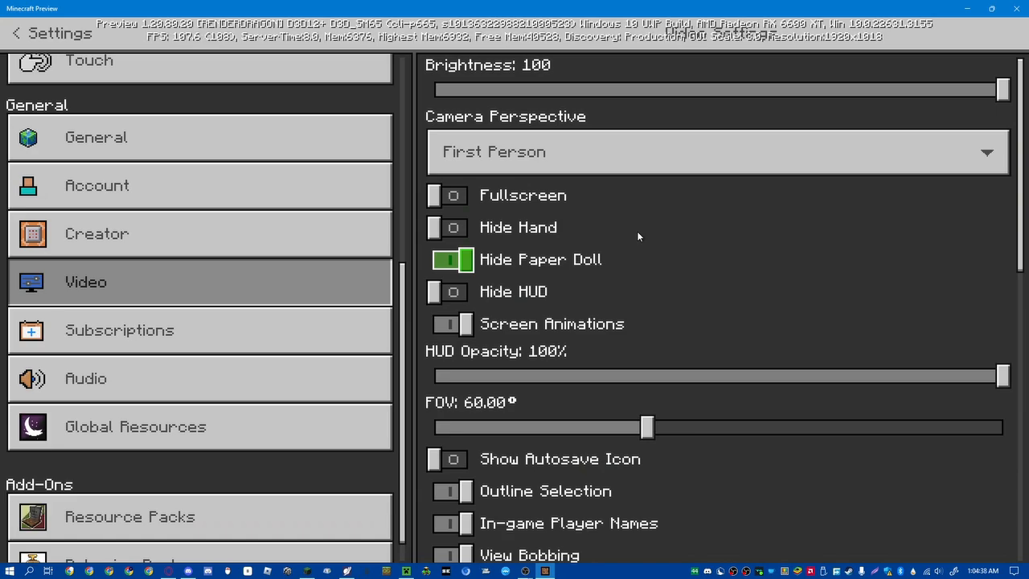
{"action": "scroll", "scroll_direction": "down", "scroll_amount": 3}
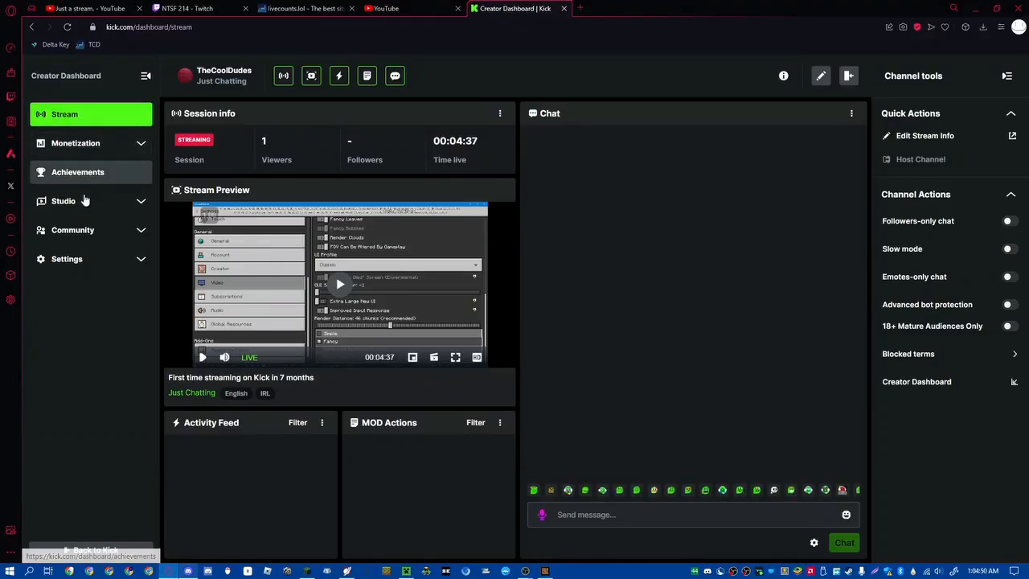
{"action": "left_click", "coordinate": [63, 201]}
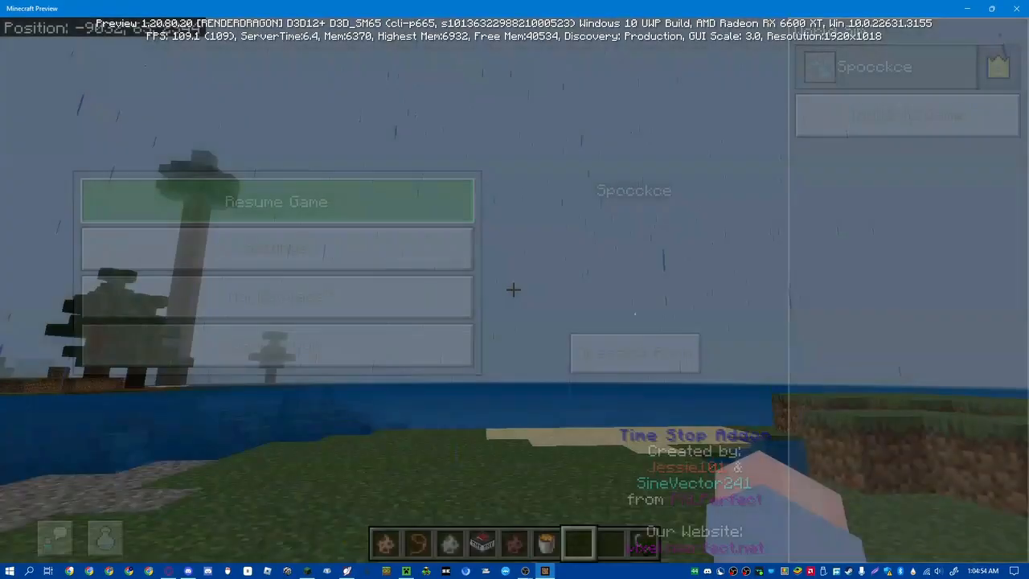
- Resume the game and head back into the world to explore
{"action": "left_click", "coordinate": [277, 201]}
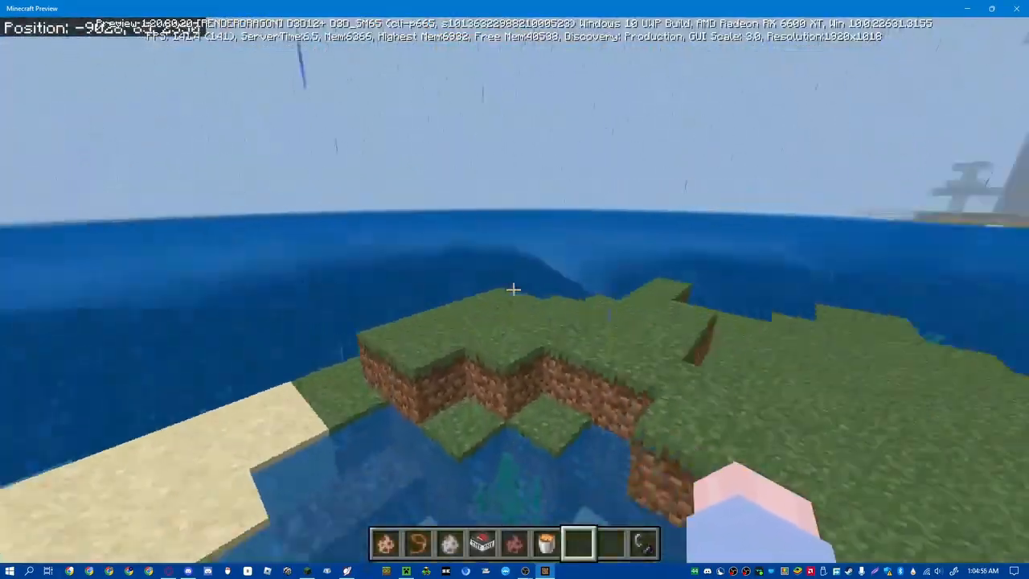
{"action": "mouse_move", "coordinate": [514, 290]}
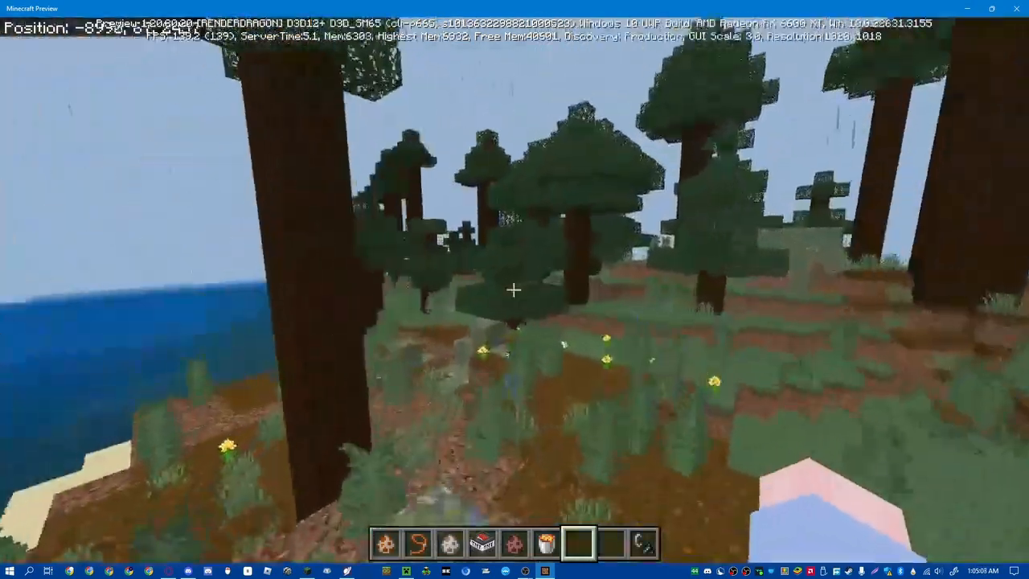
{"action": "mouse_move", "coordinate": [514, 290]}
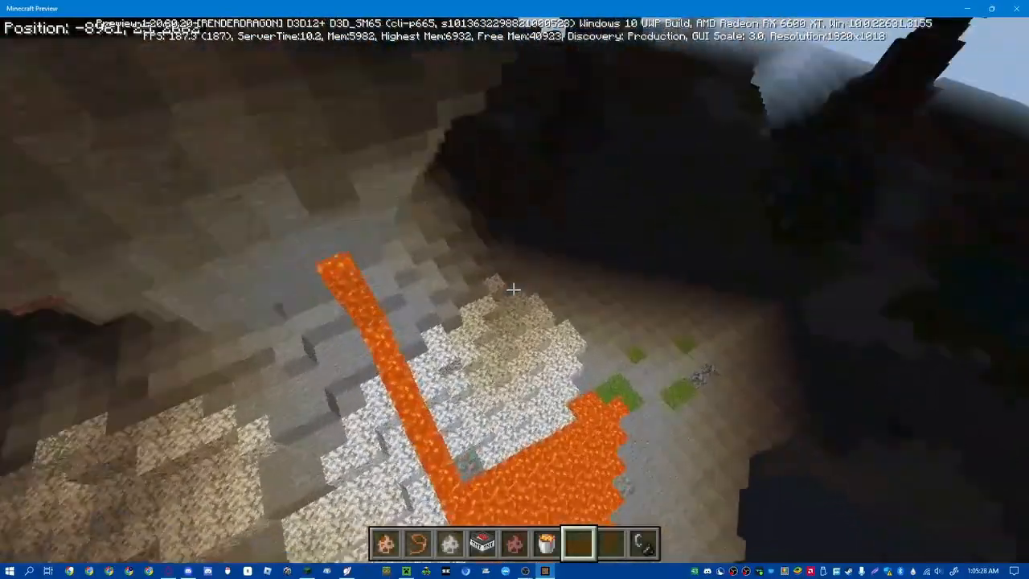
{"action": "mouse_move", "coordinate": [515, 306]}
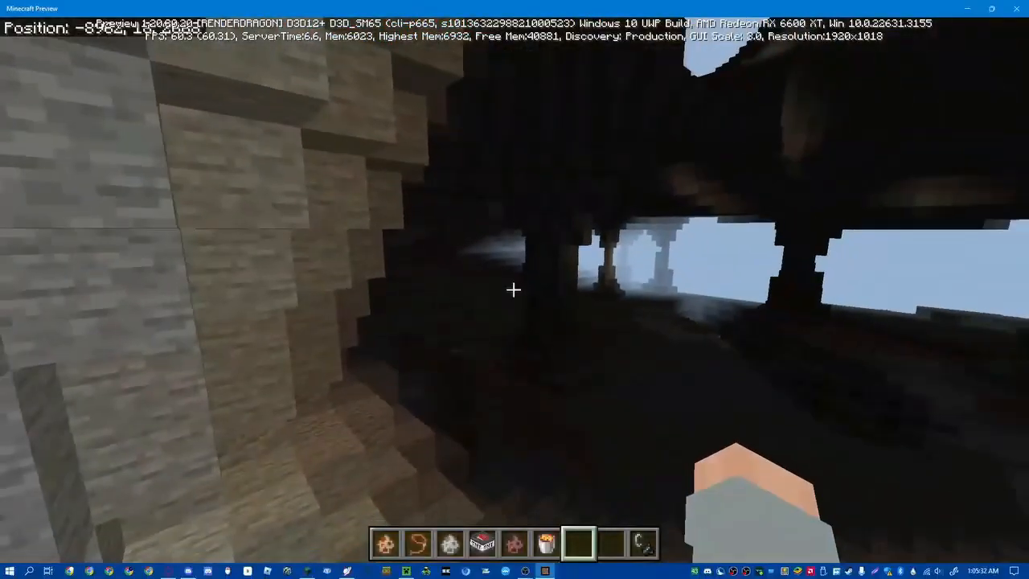
{"action": "mouse_move", "coordinate": [514, 290]}
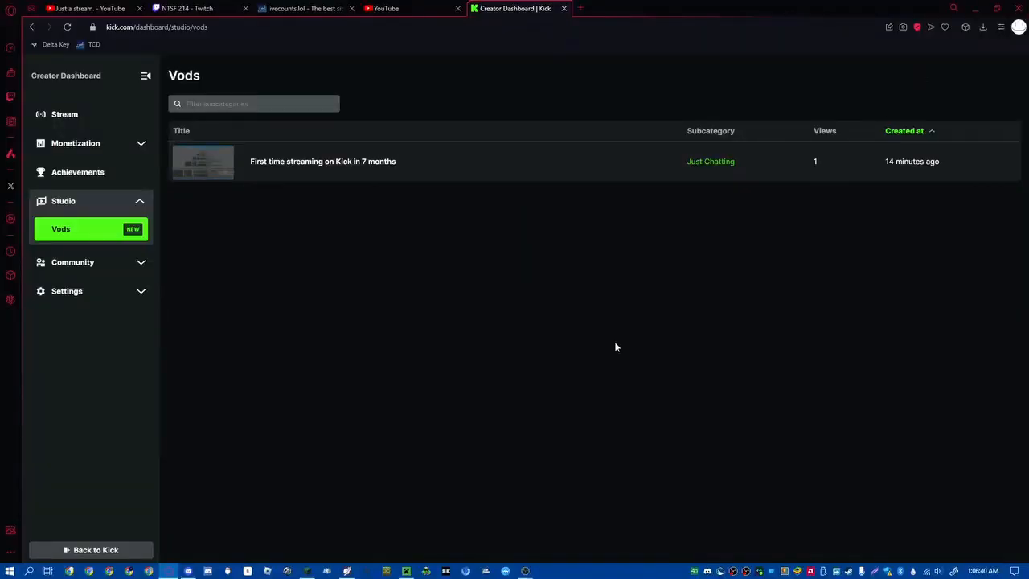
{"action": "mouse_move", "coordinate": [65, 26]}
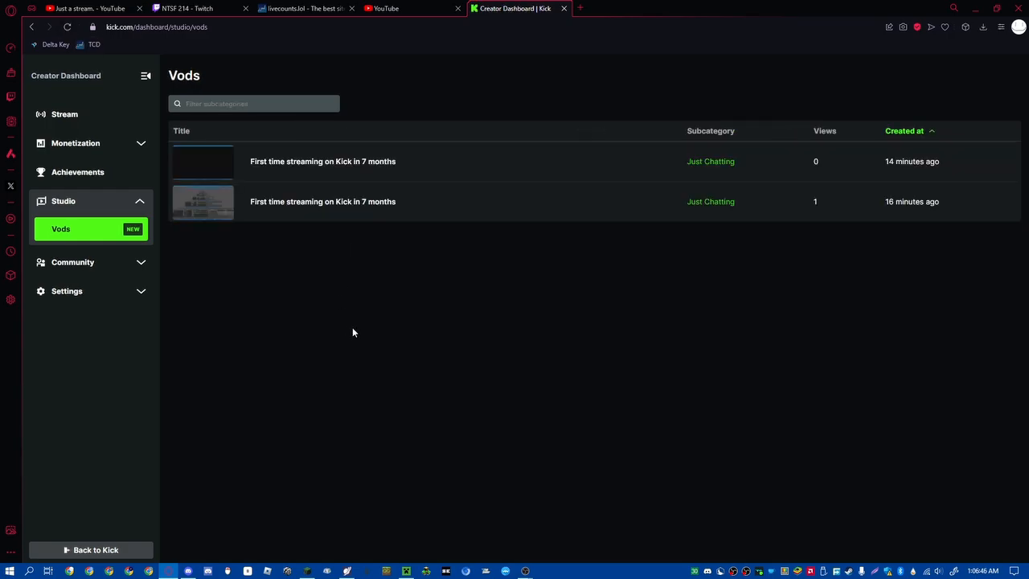
{"action": "mouse_move", "coordinate": [223, 151]}
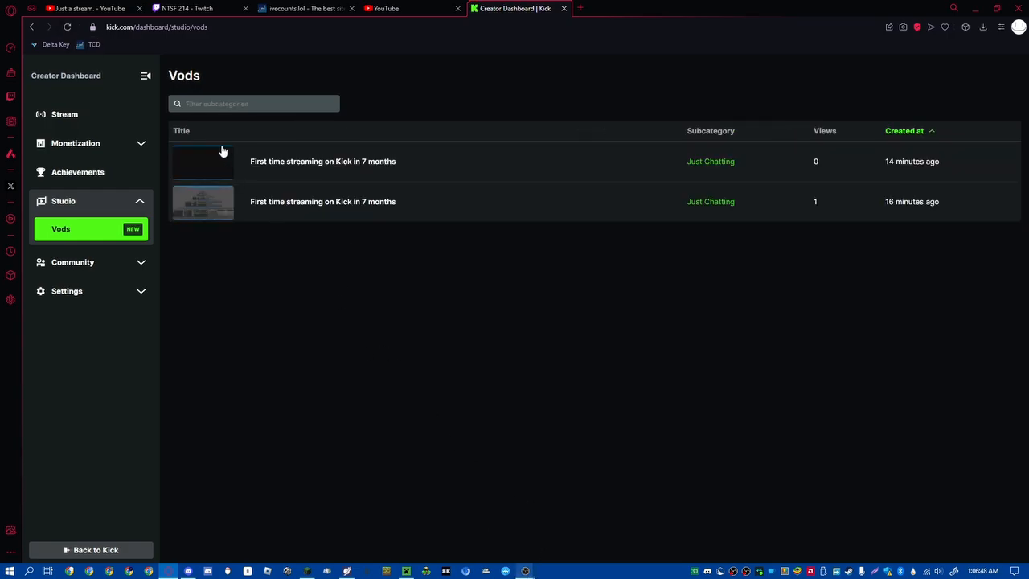
- Refresh the Vods list and open the newest 'First time streaming on Kick in 7 months' VOD
{"action": "left_click", "coordinate": [322, 160]}
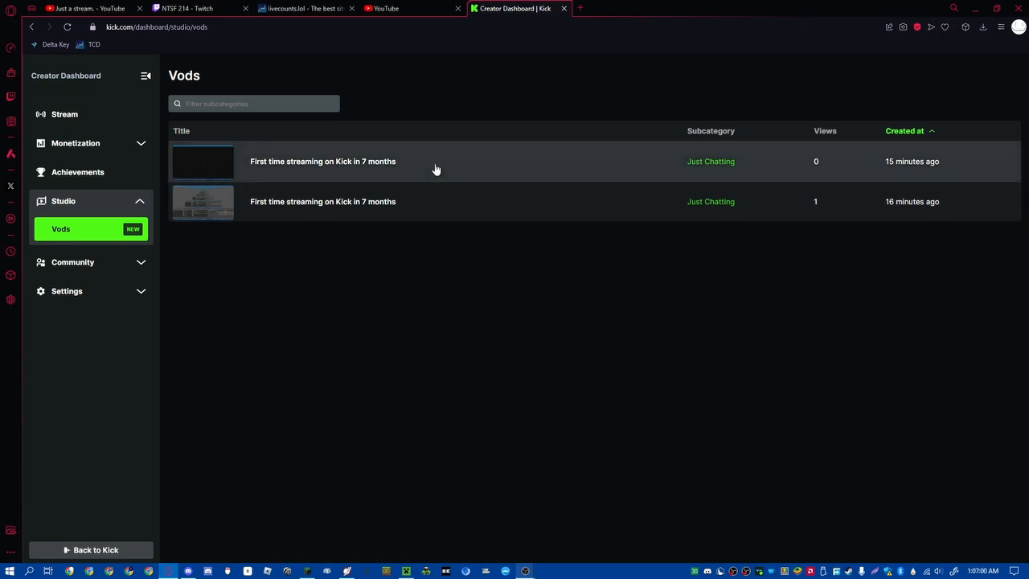
{"action": "left_click", "coordinate": [322, 161]}
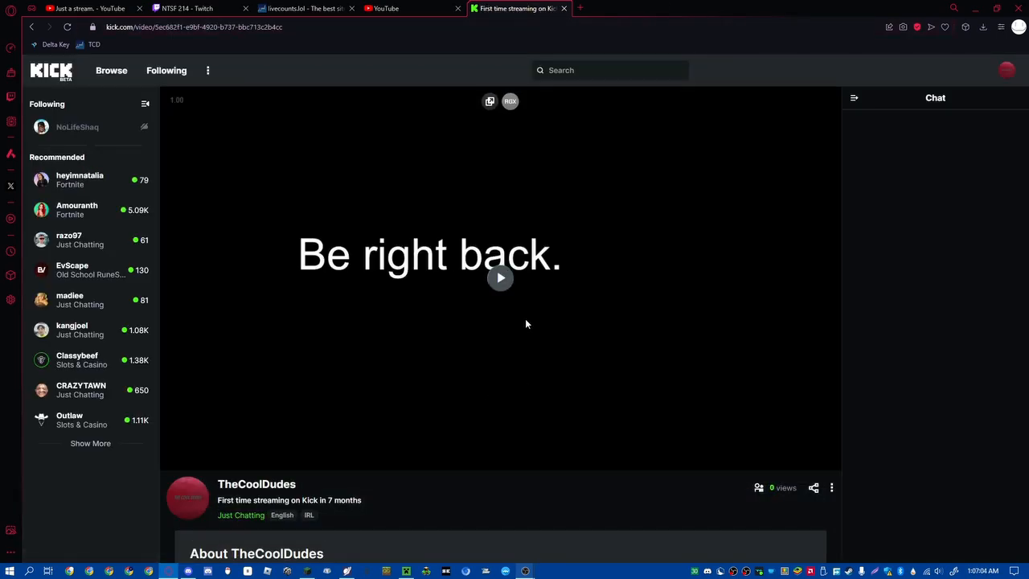
- Play the newest VOD and seek ahead to near the end of the recording
{"action": "left_click", "coordinate": [500, 276]}
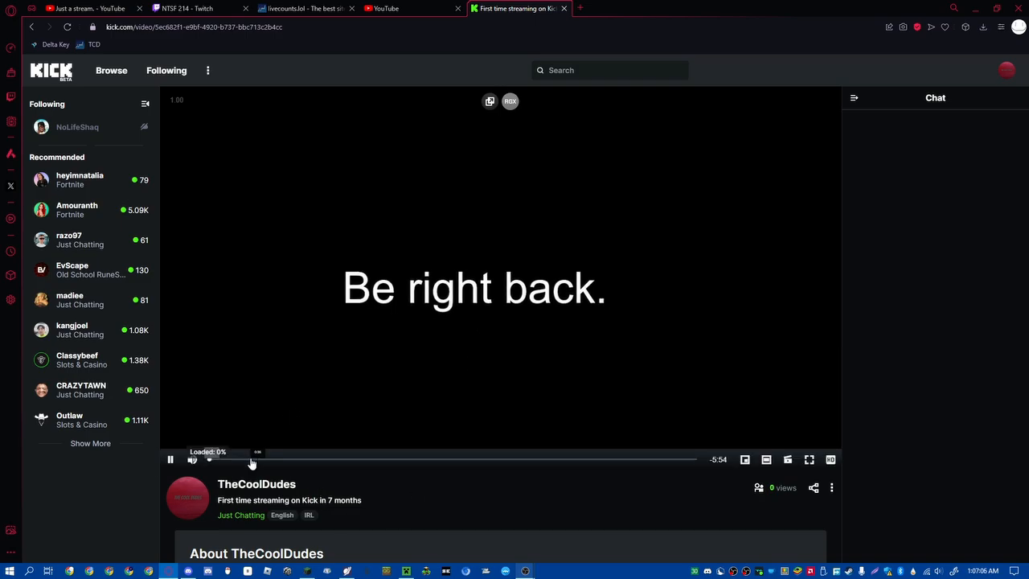
{"action": "left_click_drag", "start_coordinate": [251, 460], "coordinate": [688, 460]}
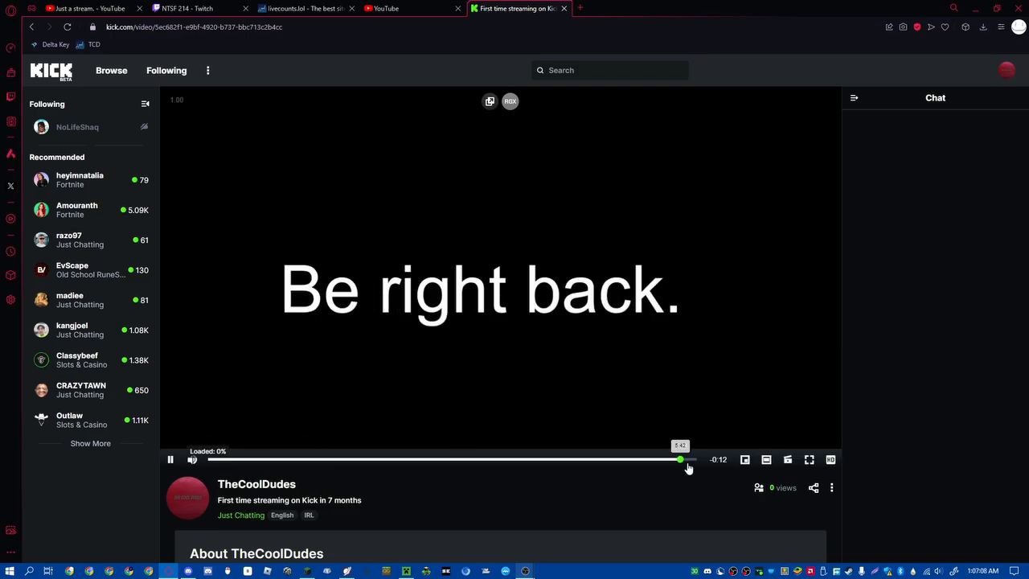
{"action": "left_click_drag", "start_coordinate": [680, 460], "coordinate": [636, 459]}
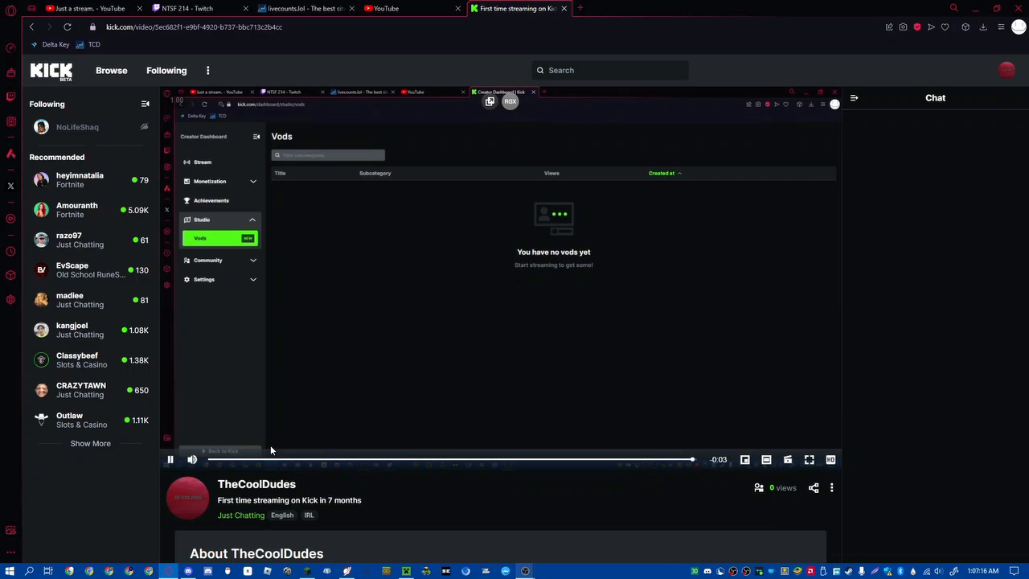
{"action": "mouse_move", "coordinate": [719, 462]}
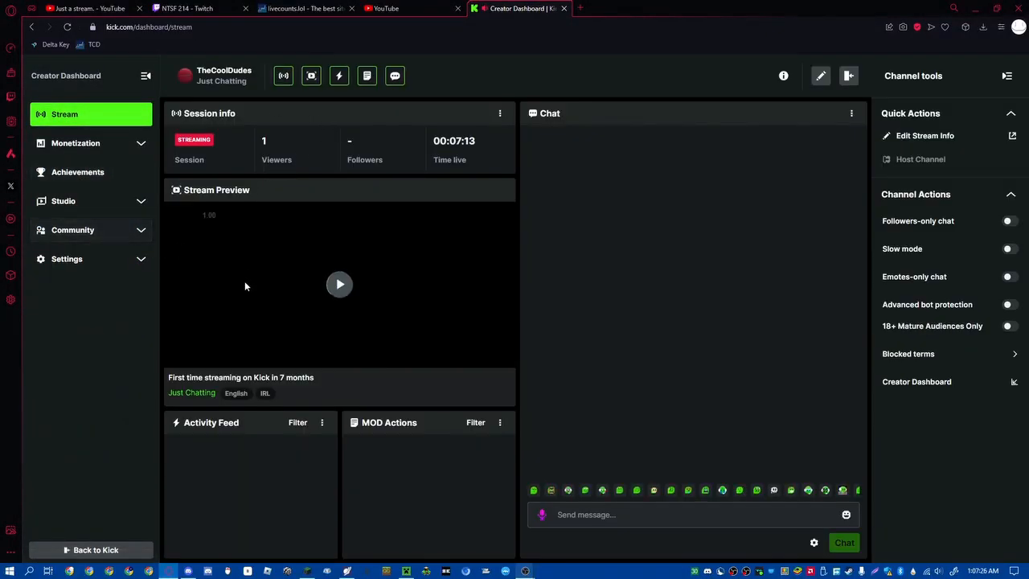
- Play the Stream Preview and return to the Studio Vods list showing two saved streams
{"action": "left_click", "coordinate": [339, 283]}
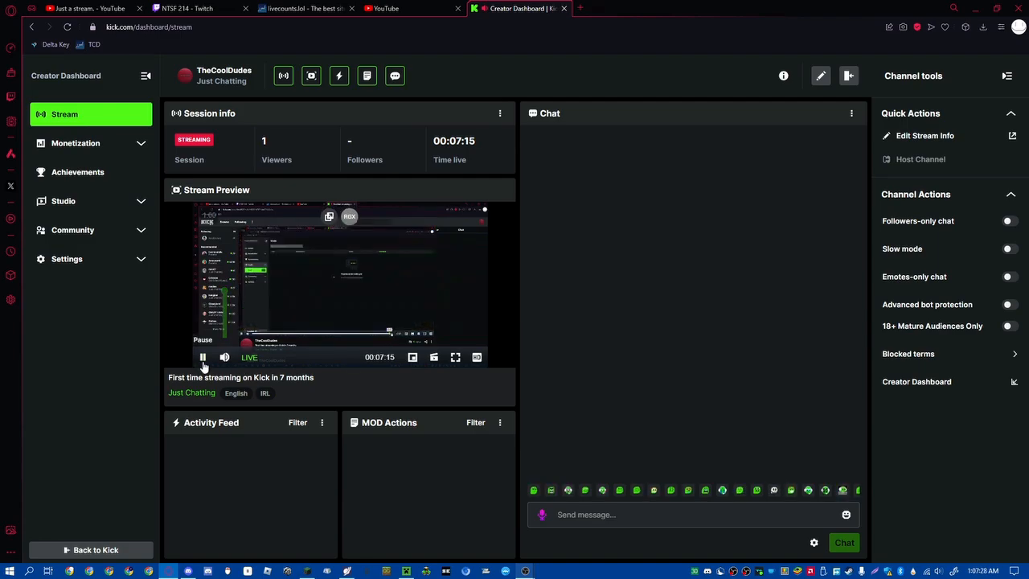
{"action": "left_click", "coordinate": [62, 199]}
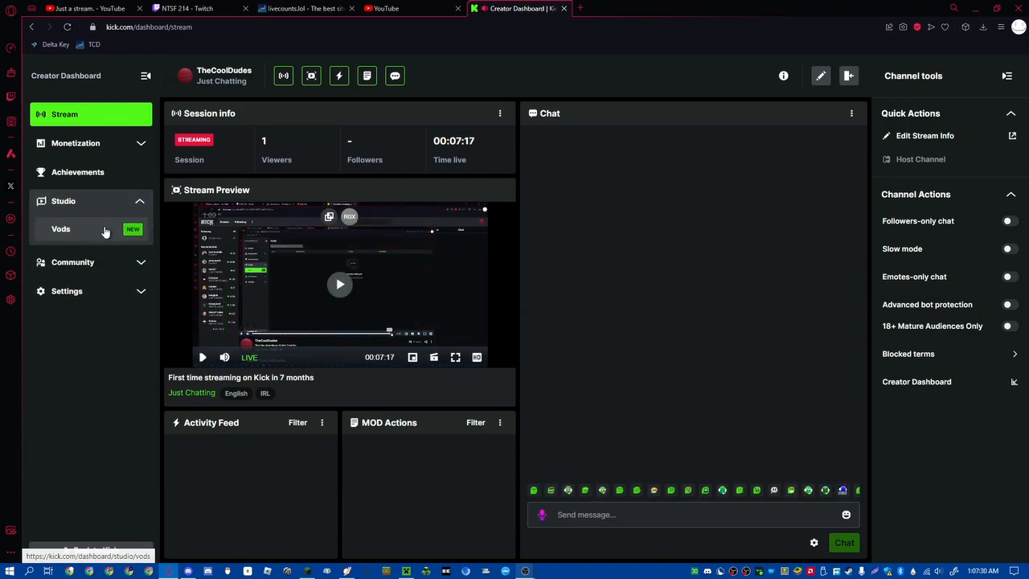
{"action": "left_click", "coordinate": [61, 228]}
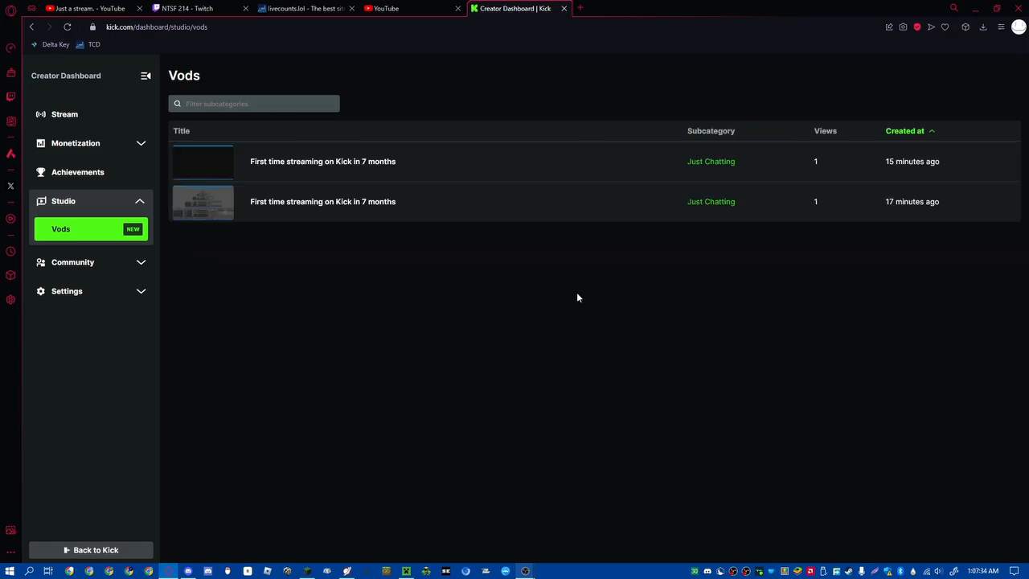
{"action": "mouse_move", "coordinate": [276, 315]}
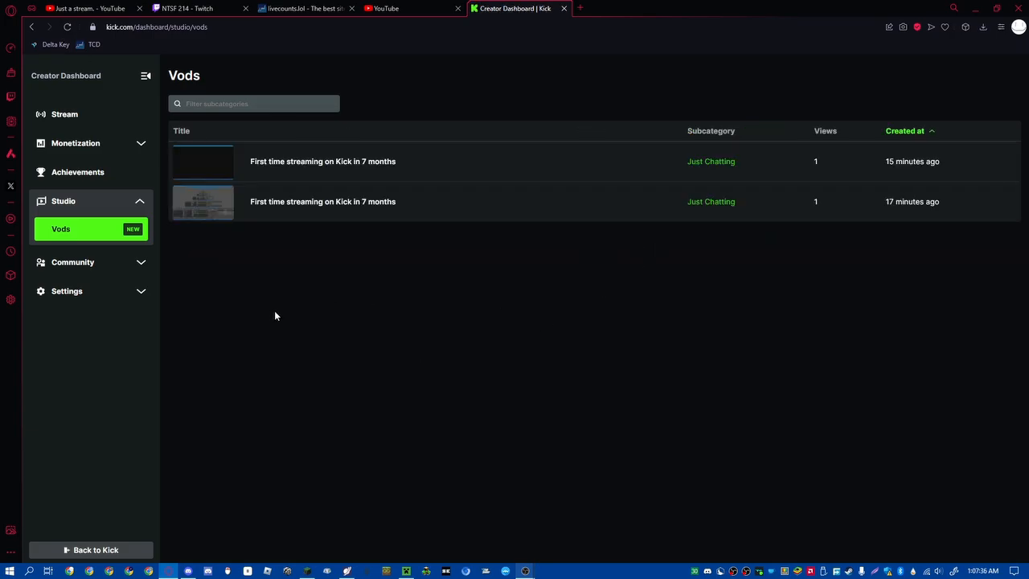